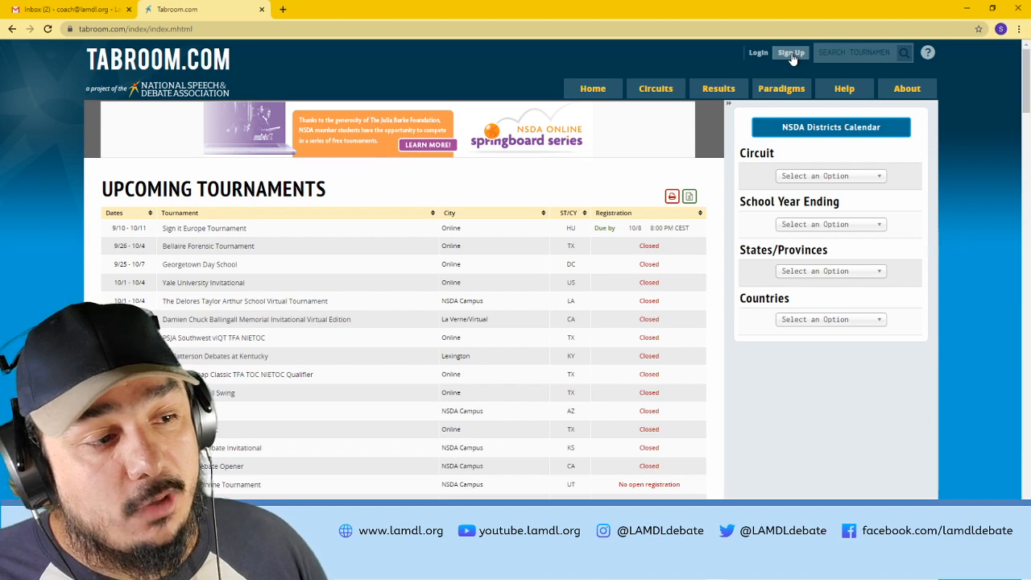
pyautogui.click(790, 52)
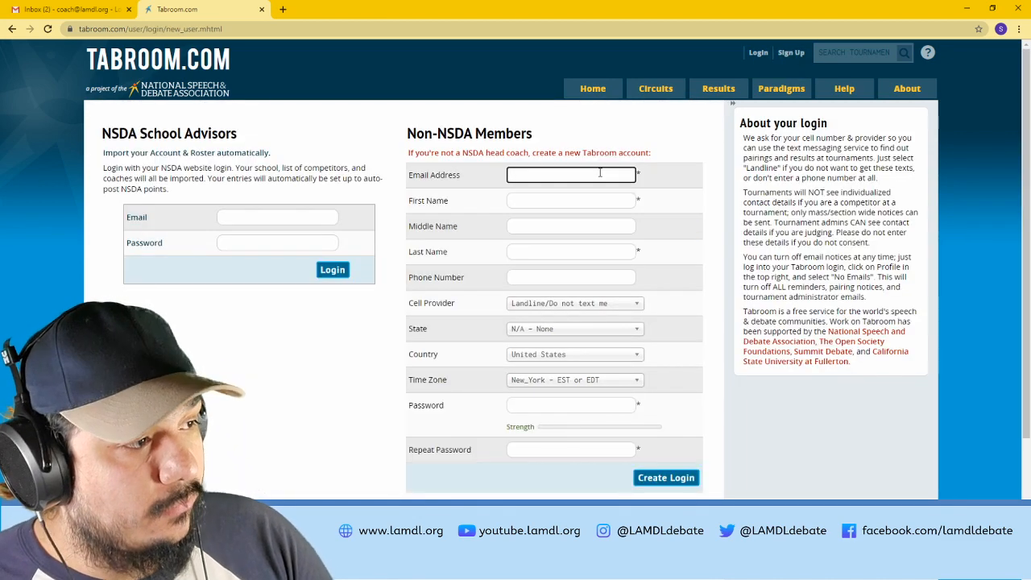
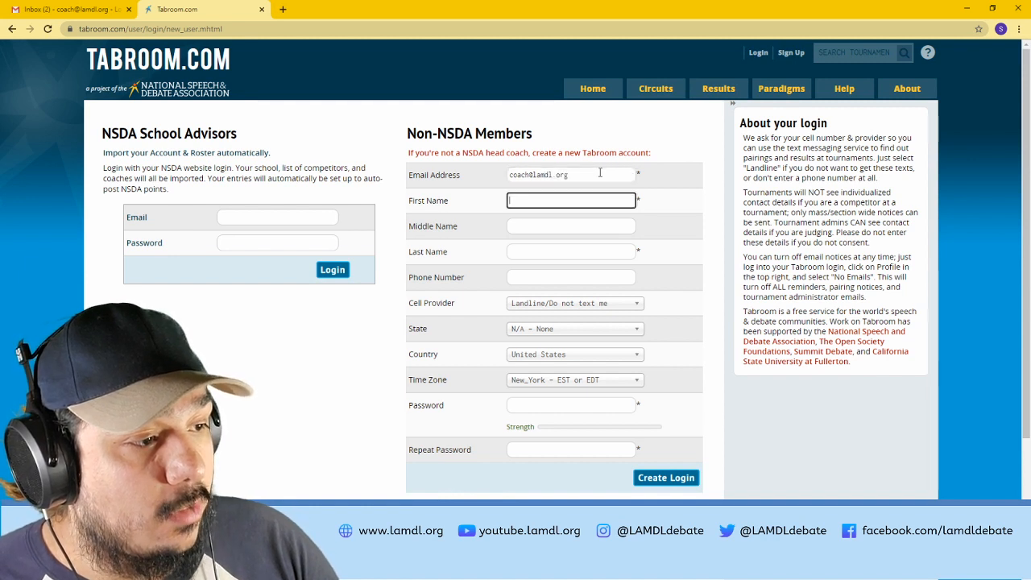
pyautogui.write('Sample')
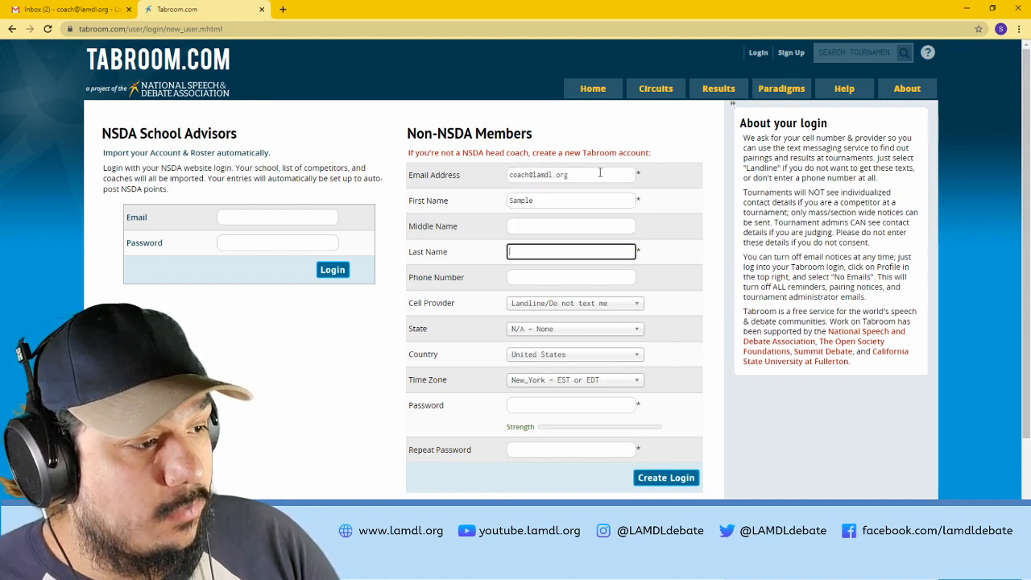
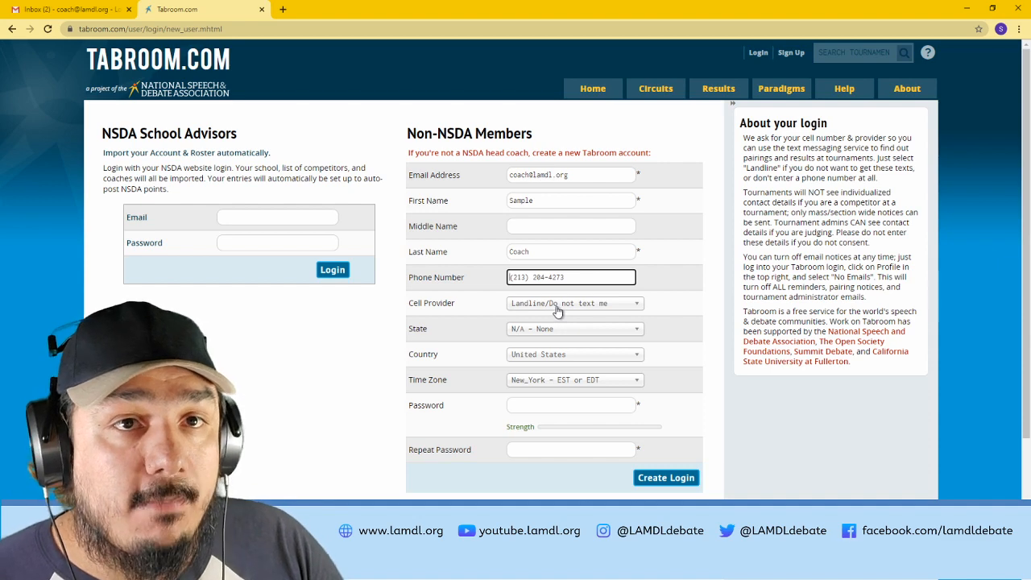
pyautogui.click(573, 303)
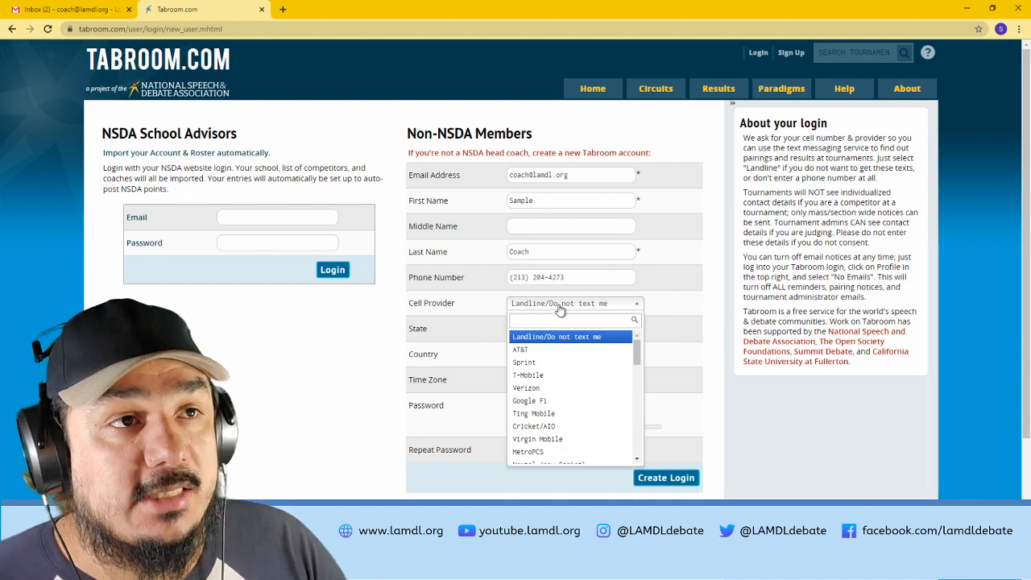
# Choose California as the state and Los Angeles as the time zone
pyautogui.click(574, 328)
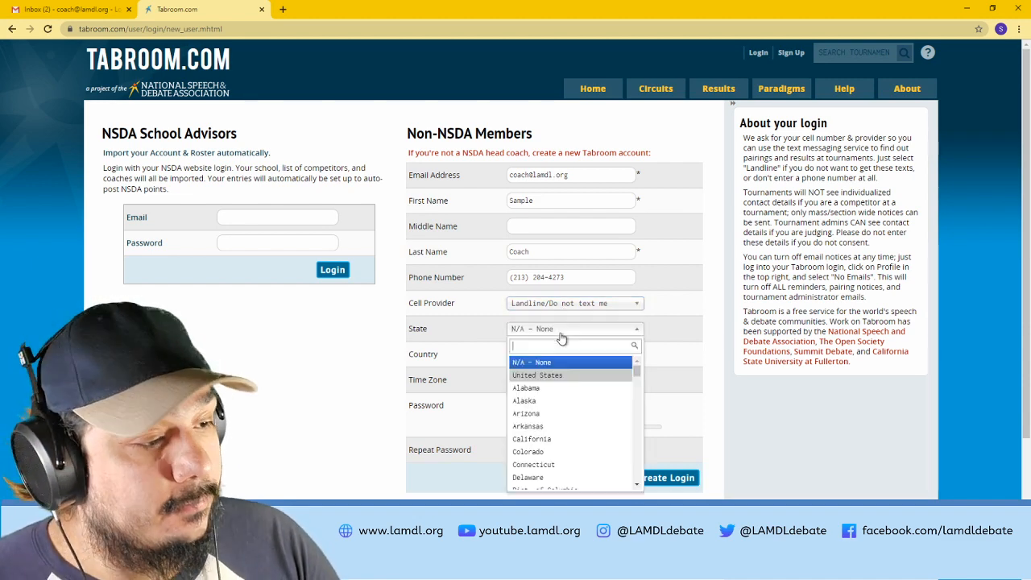
pyautogui.click(532, 438)
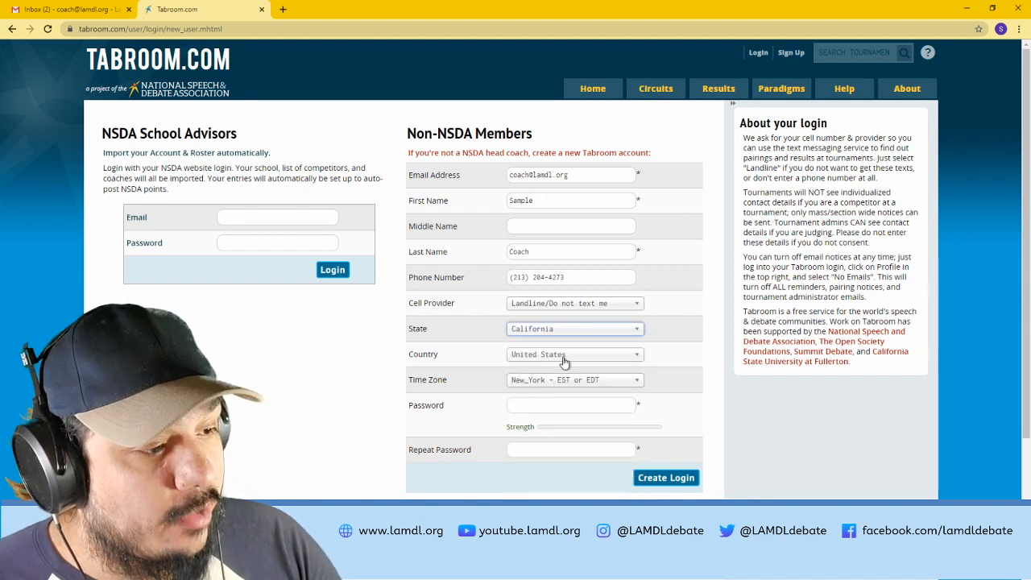
pyautogui.click(573, 380)
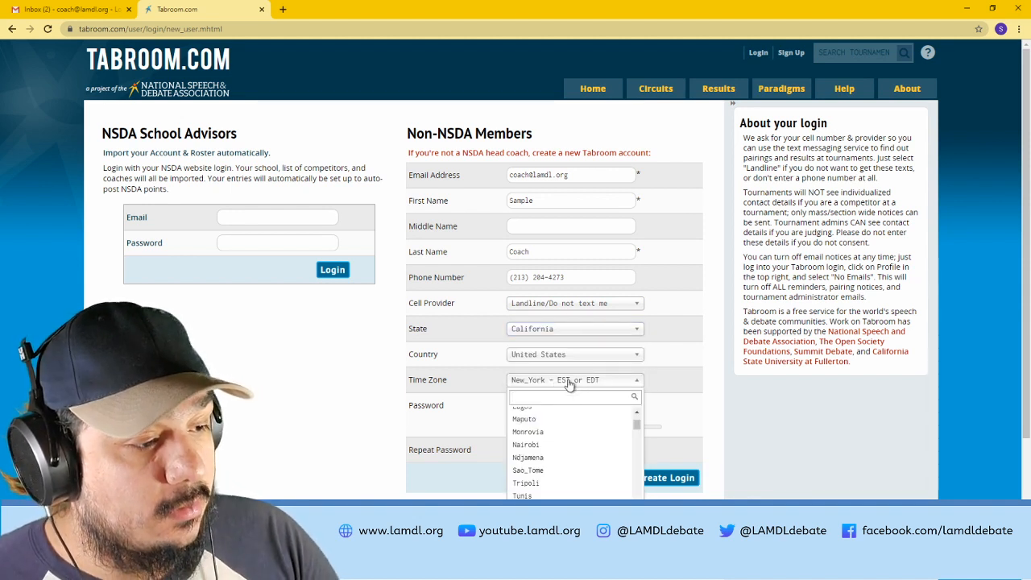
pyautogui.write('los')
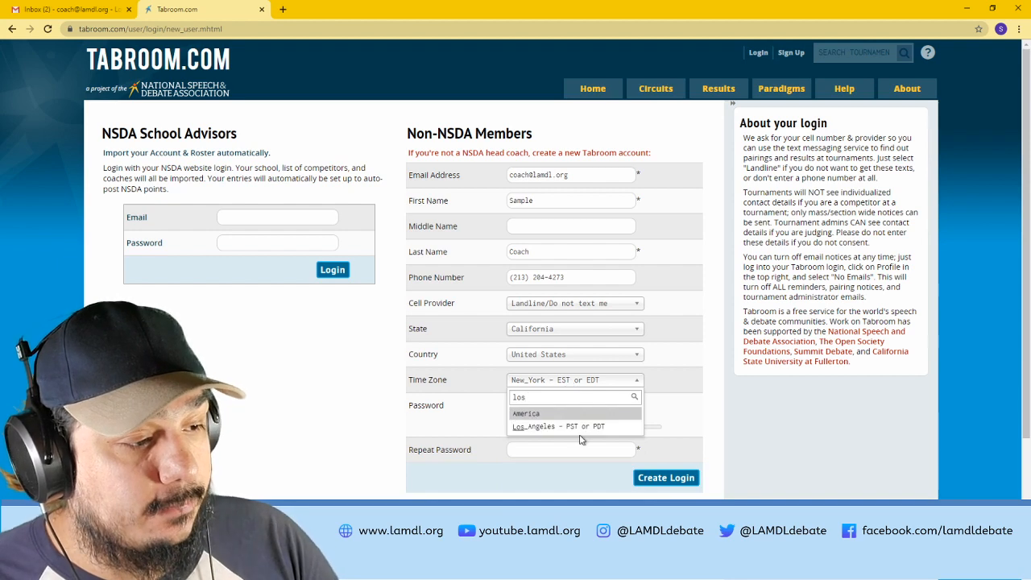
pyautogui.click(558, 425)
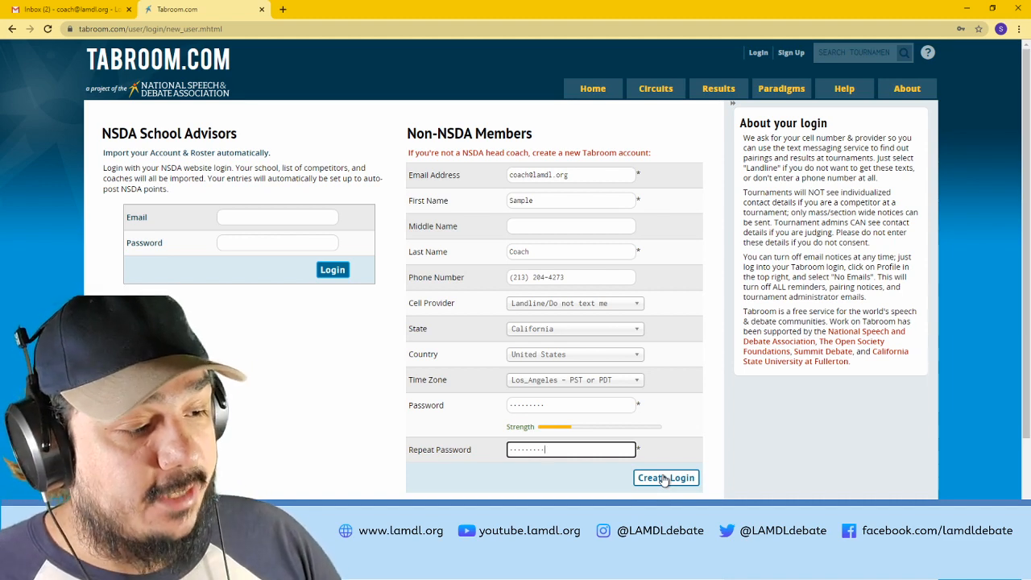
# Create the login and fetch the email confirmation code from the inbox
pyautogui.click(667, 477)
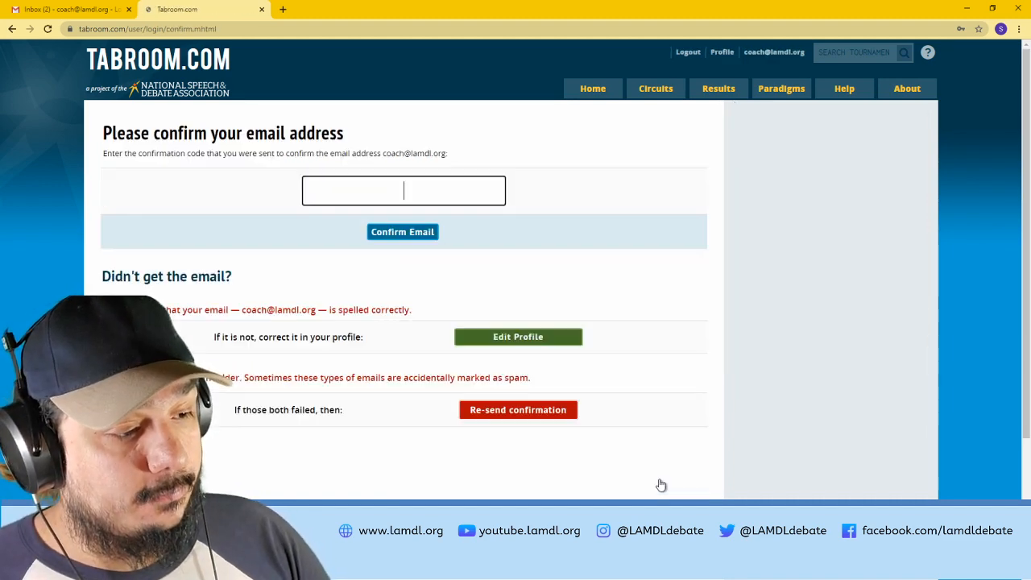
pyautogui.moveTo(653, 200)
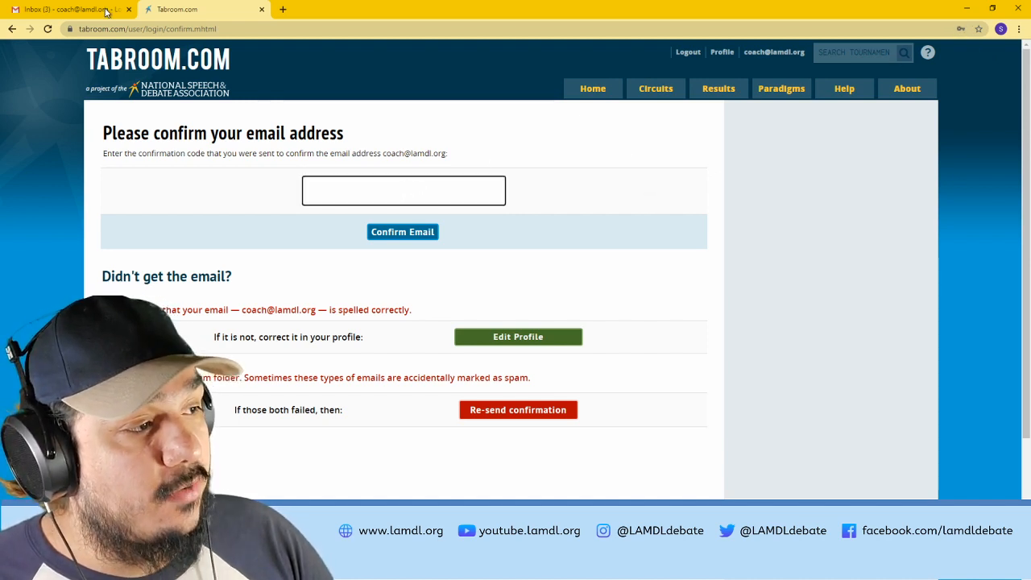
pyautogui.click(68, 10)
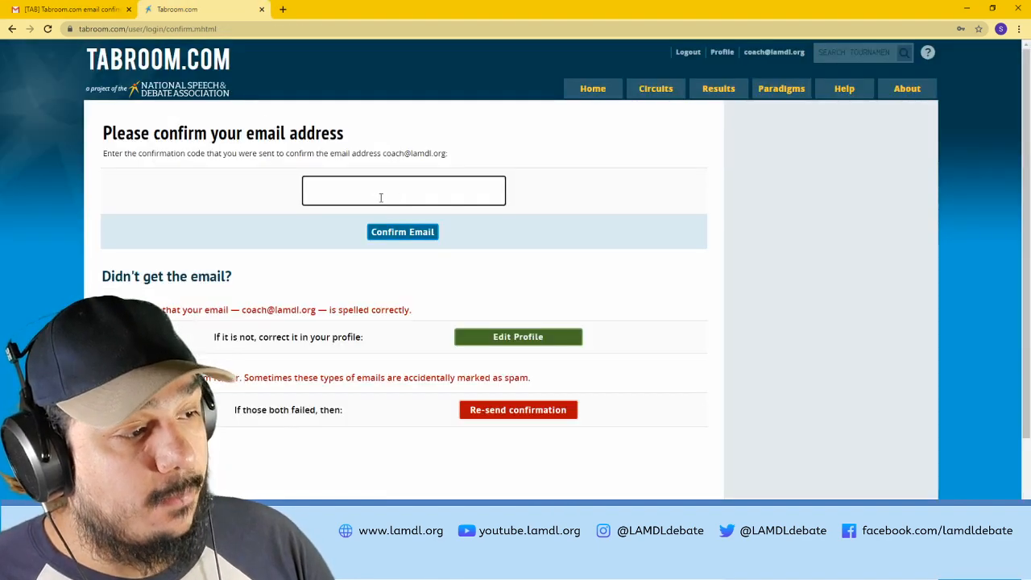
pyautogui.click(403, 232)
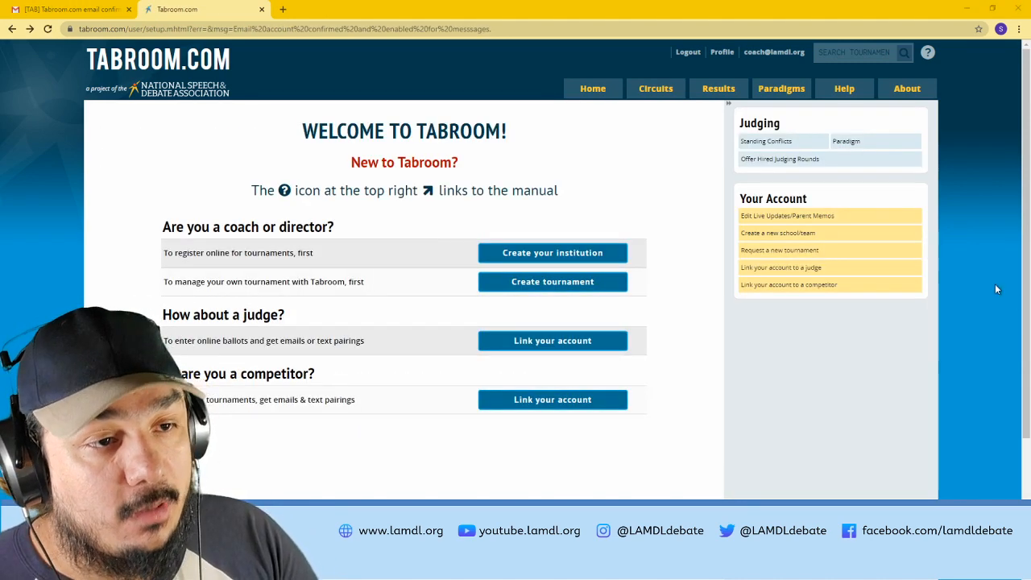
pyautogui.moveTo(779, 89)
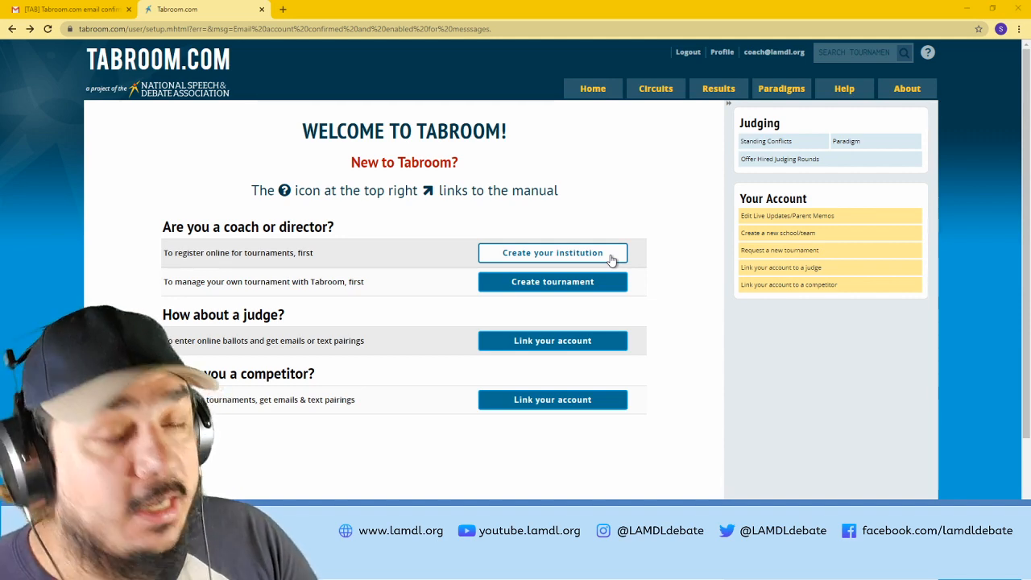
# Begin registering a new school from the Welcome to Tabroom page
pyautogui.click(552, 252)
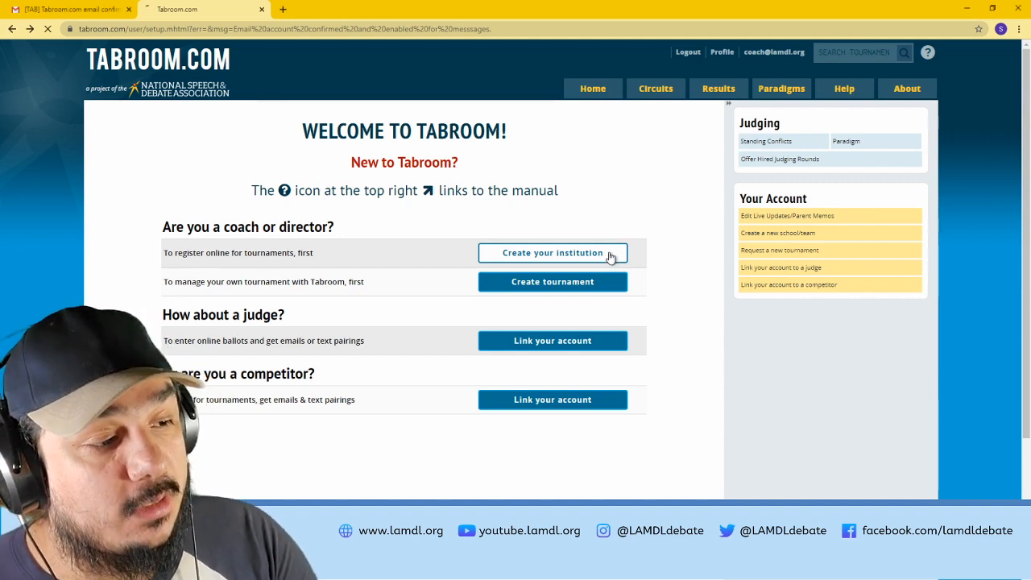
# Name the school City High School at the High School/Secondary level
pyautogui.click(551, 251)
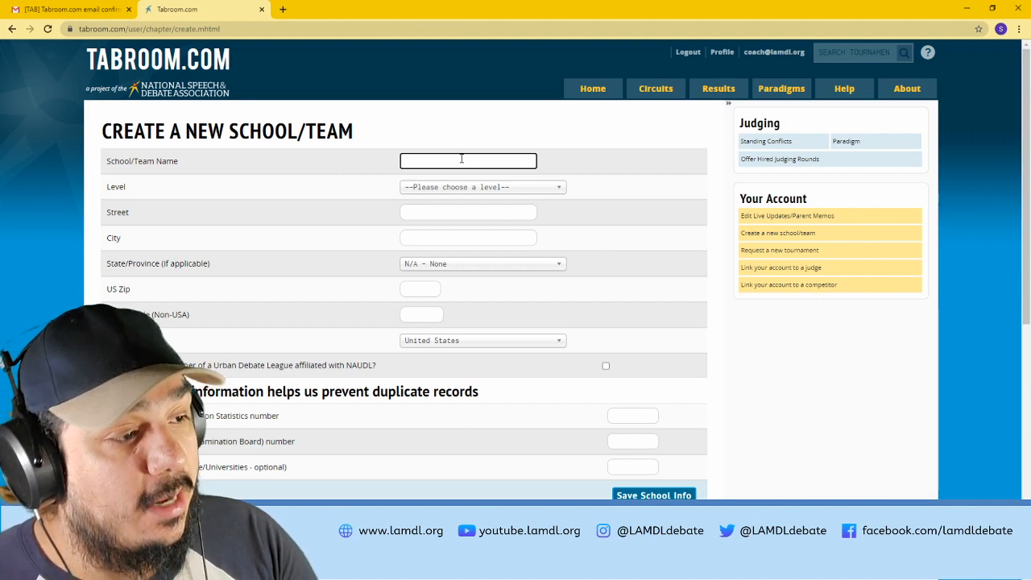
pyautogui.write('City')
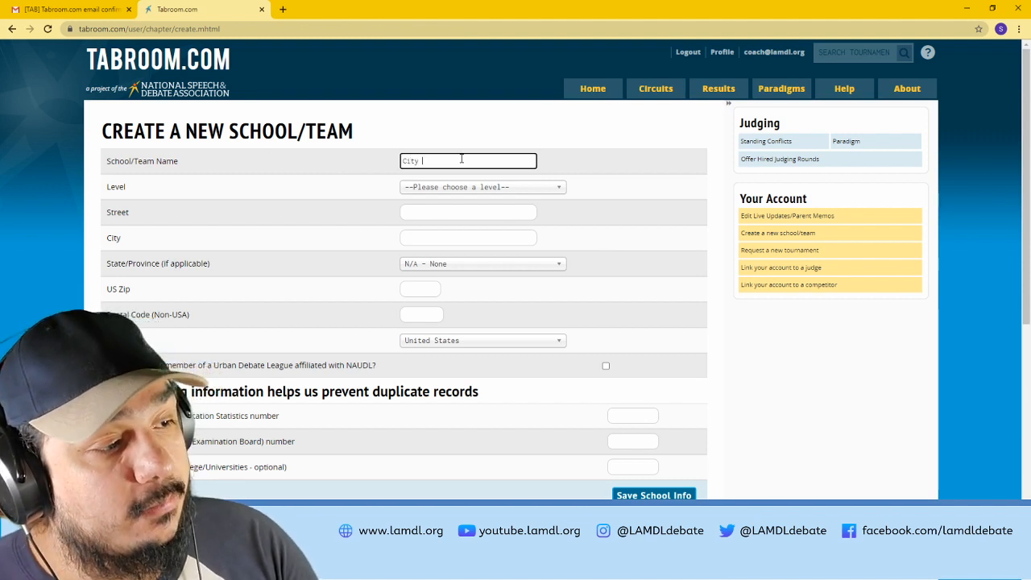
pyautogui.write('High School')
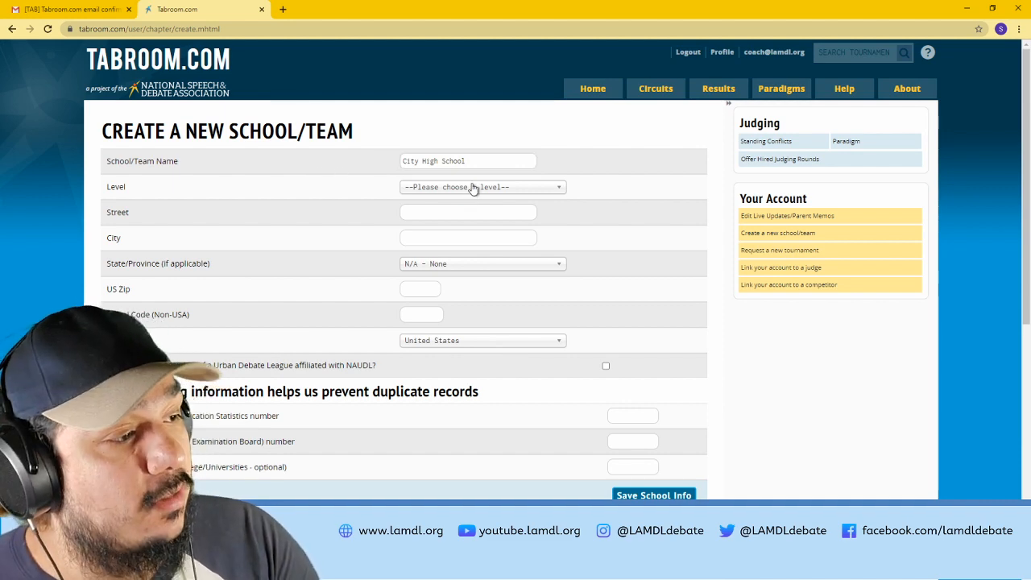
pyautogui.click(481, 187)
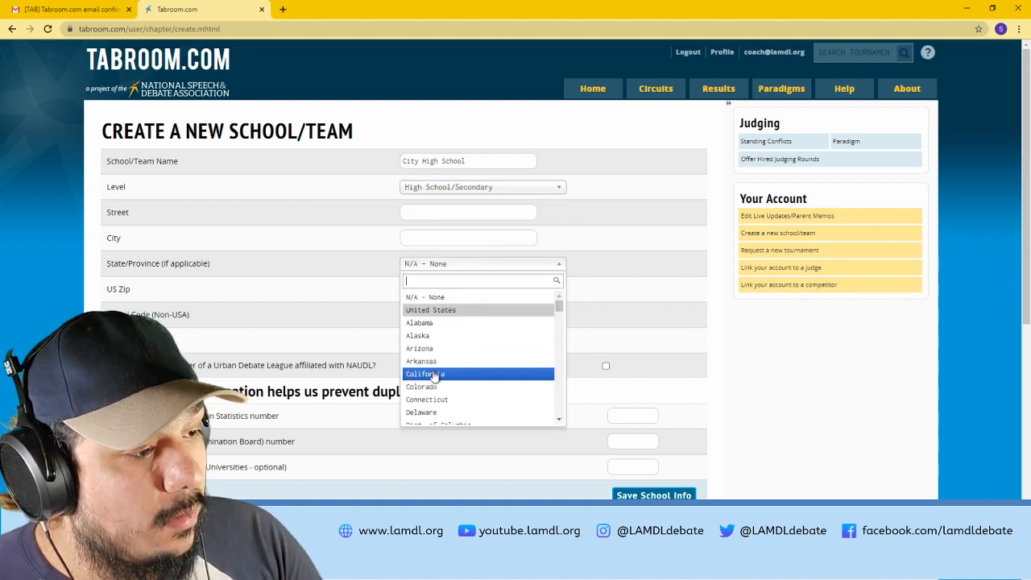
# Set California, mark Urban Debate League membership and save the school info
pyautogui.click(425, 374)
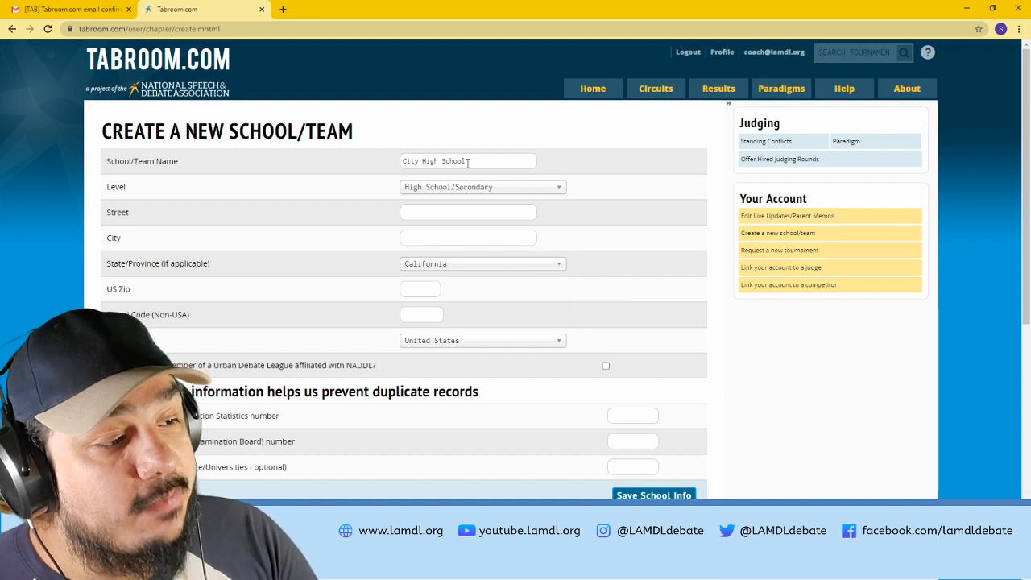
pyautogui.moveTo(606, 366)
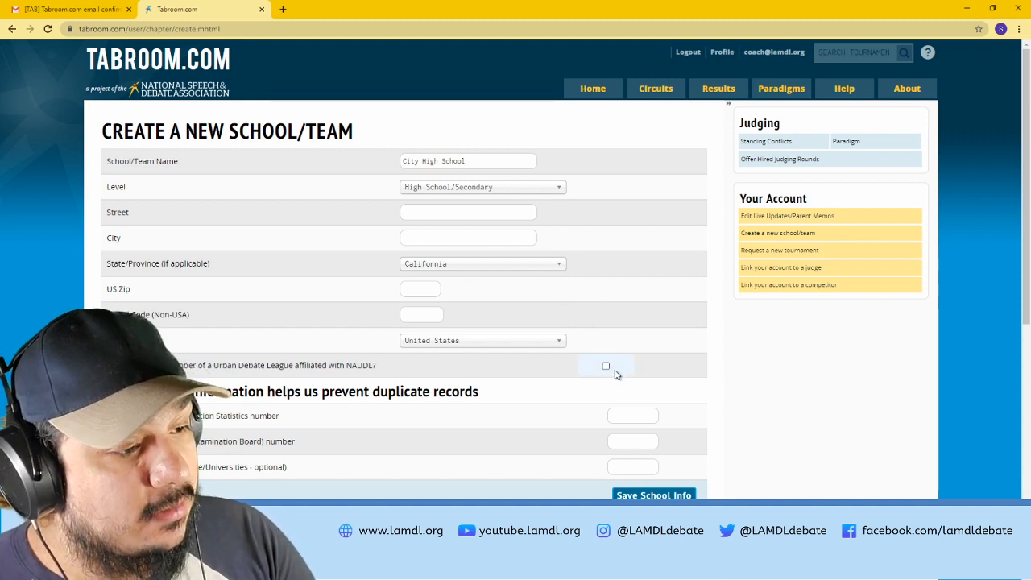
pyautogui.click(606, 365)
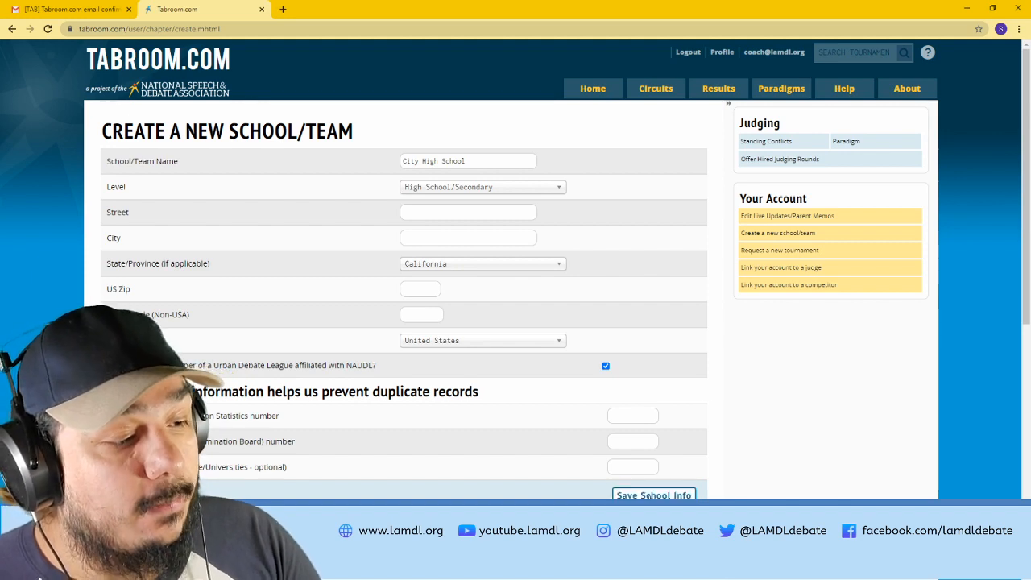
pyautogui.click(654, 495)
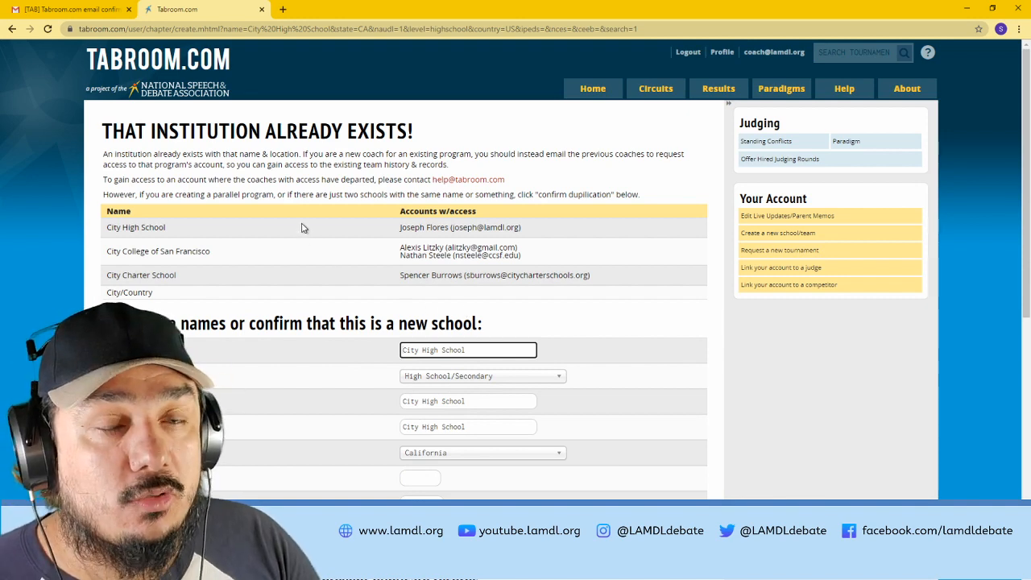
pyautogui.moveTo(14, 209)
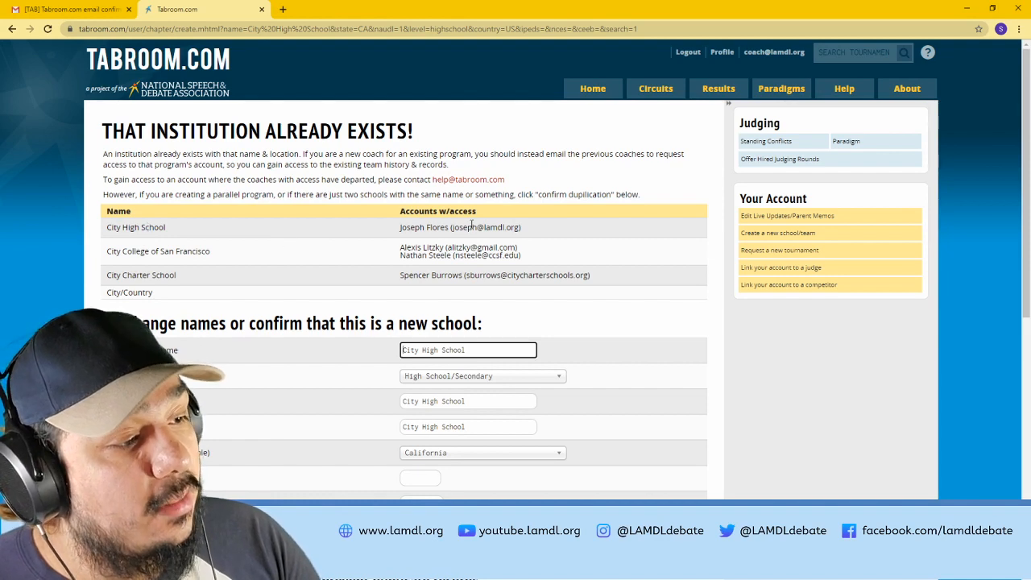
pyautogui.moveTo(519, 239)
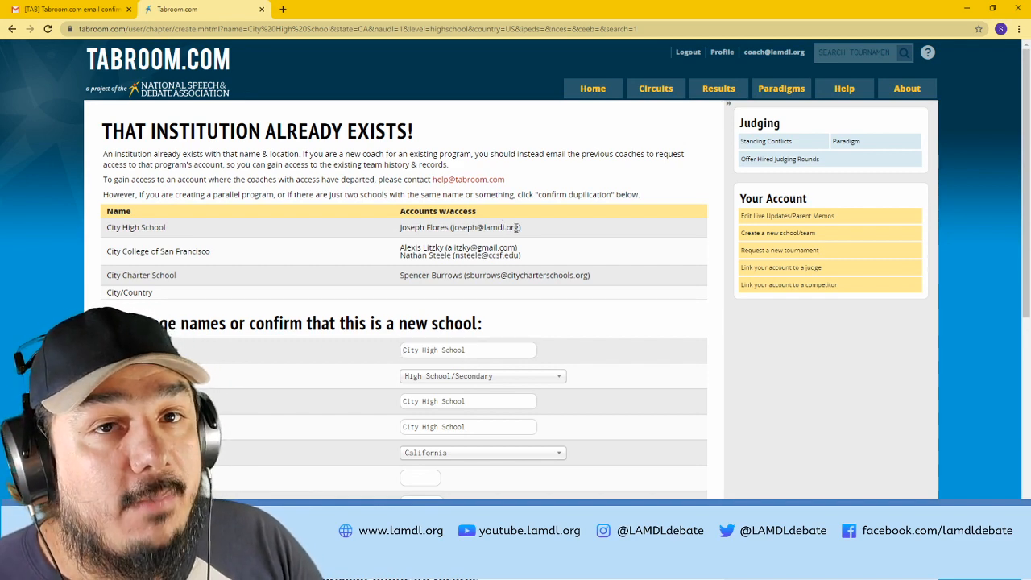
pyautogui.moveTo(506, 237)
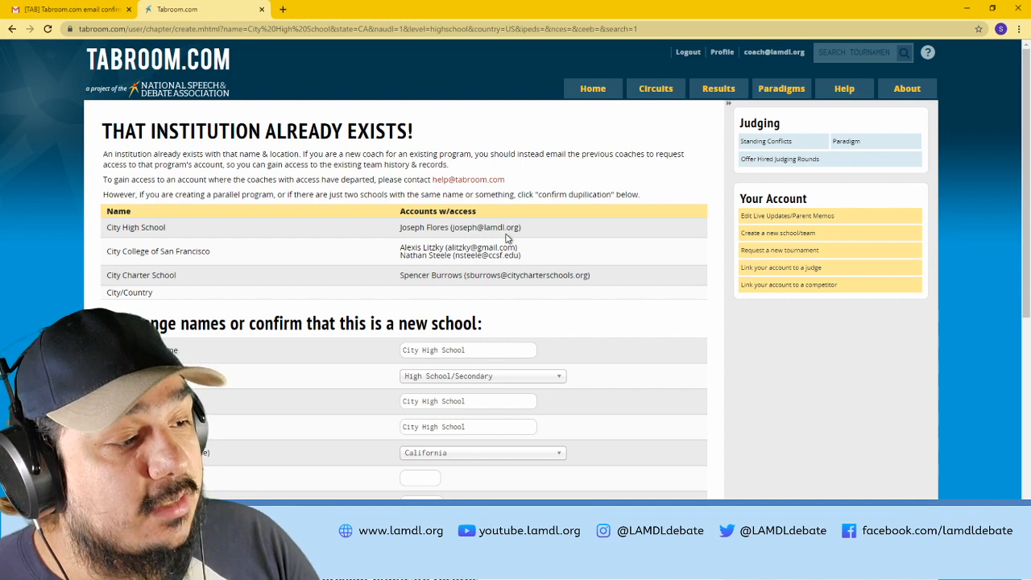
pyautogui.moveTo(538, 232)
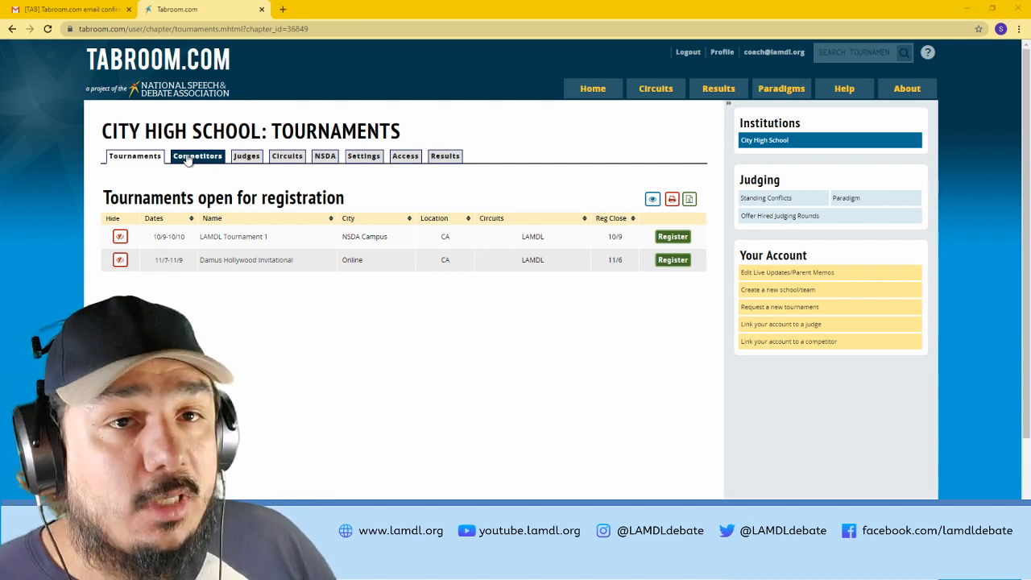
# View City High School's roster of five active competitors
pyautogui.click(197, 155)
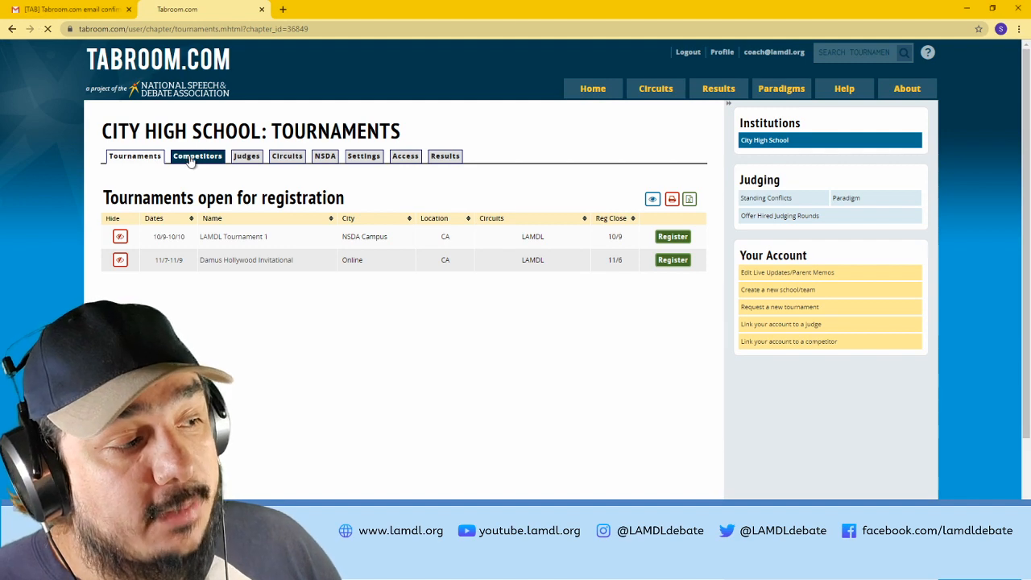
pyautogui.click(196, 155)
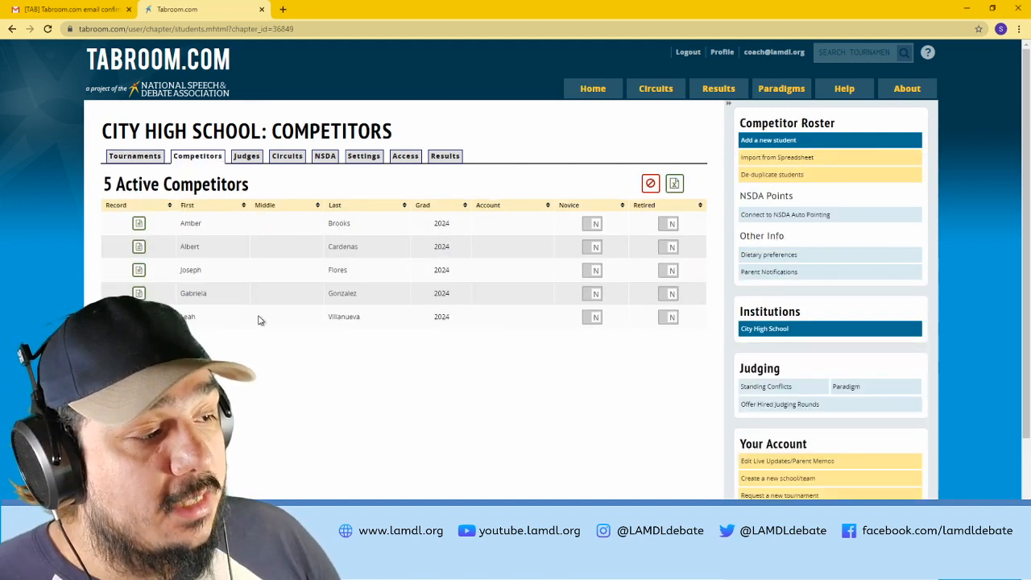
pyautogui.moveTo(271, 348)
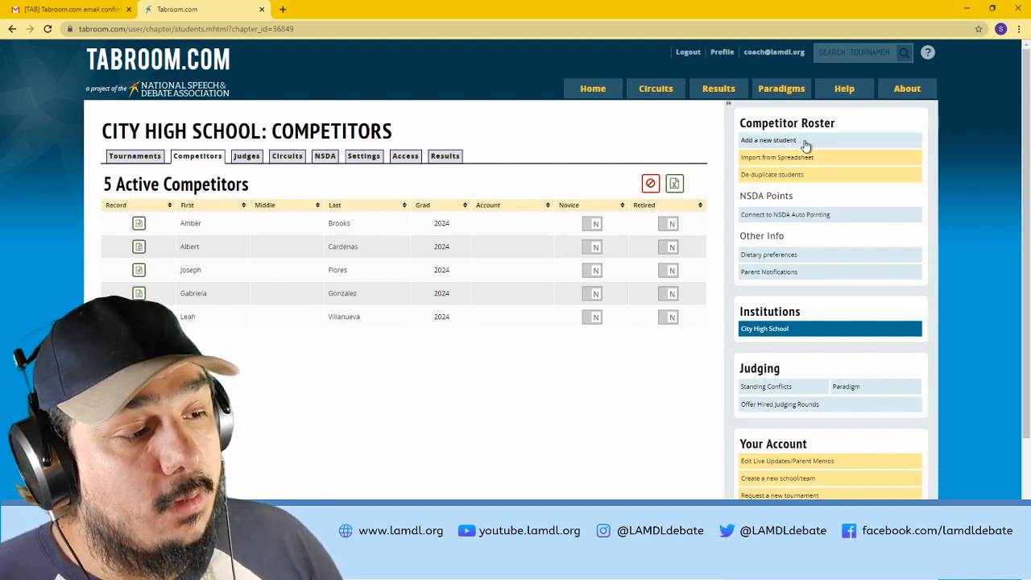
pyautogui.click(767, 141)
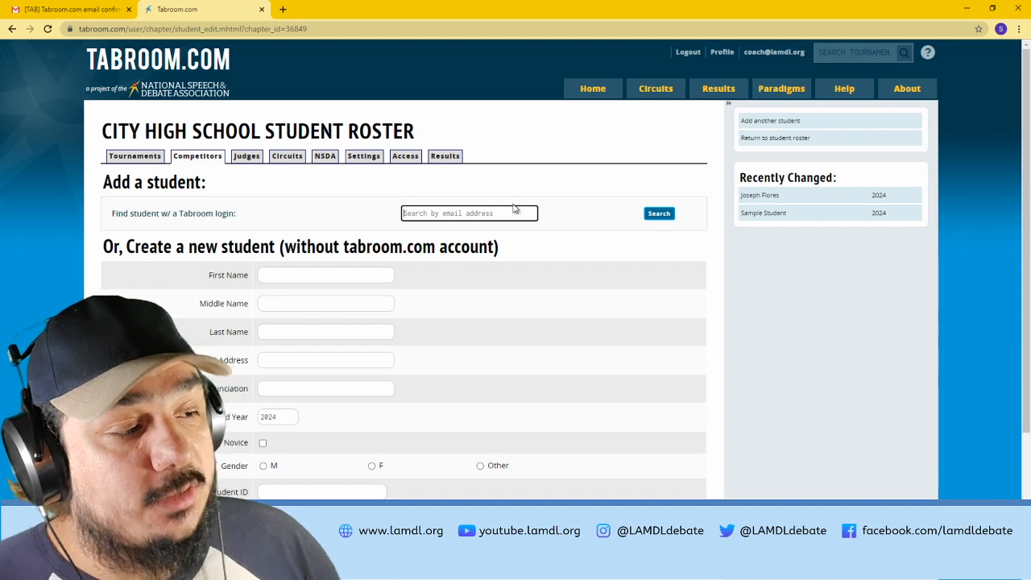
pyautogui.moveTo(539, 196)
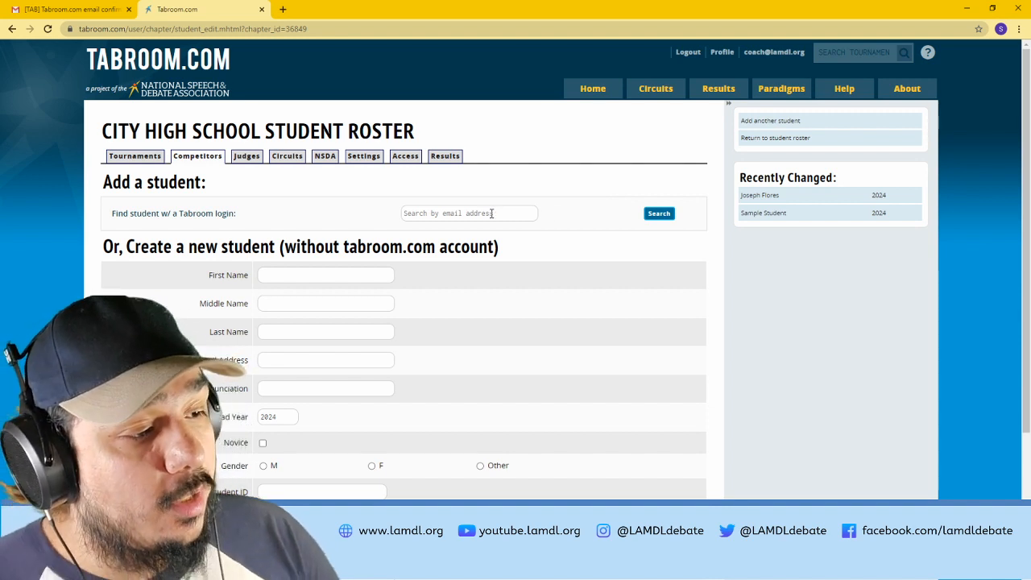
pyautogui.click(469, 213)
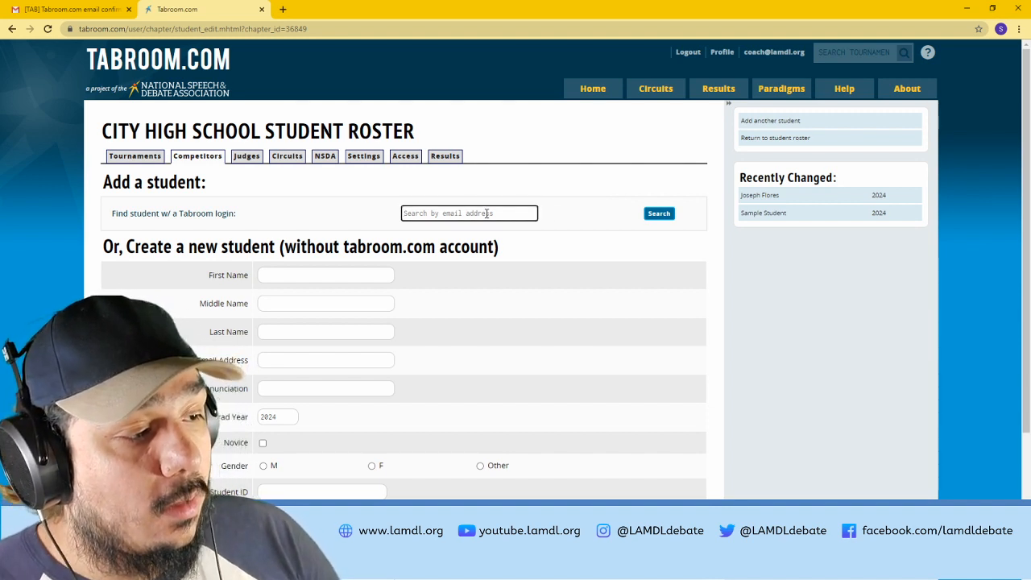
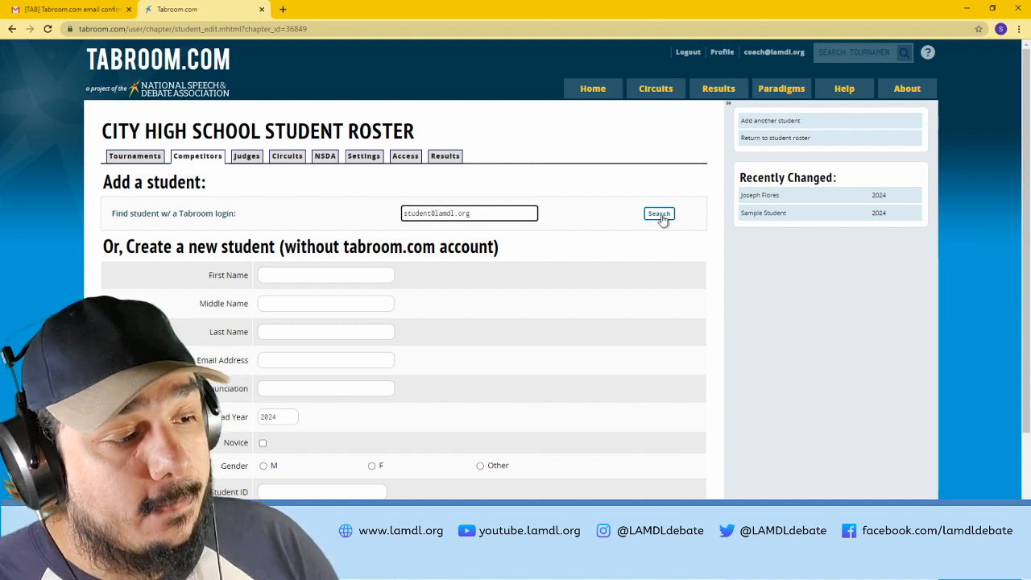
pyautogui.click(657, 213)
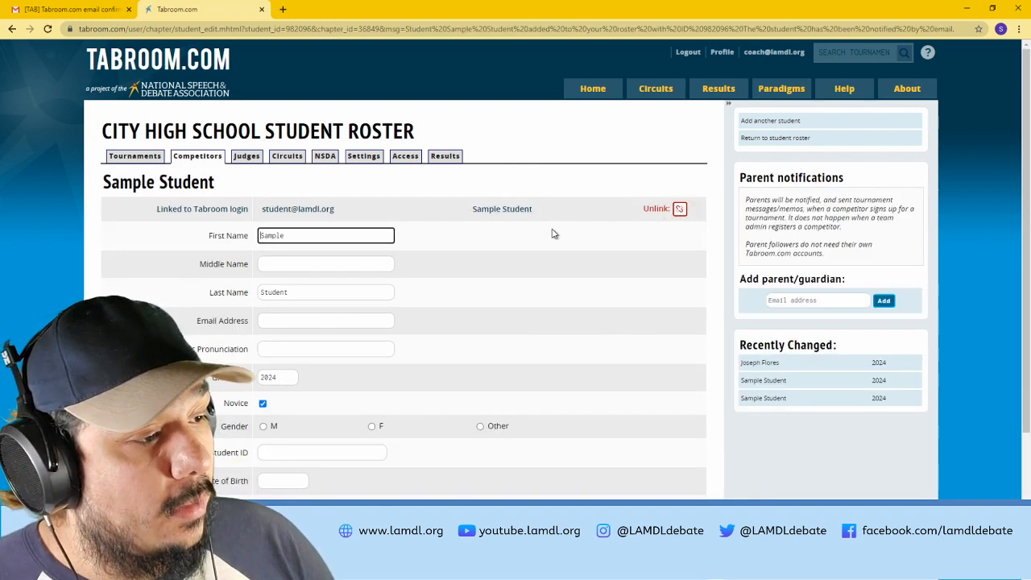
pyautogui.moveTo(637, 235)
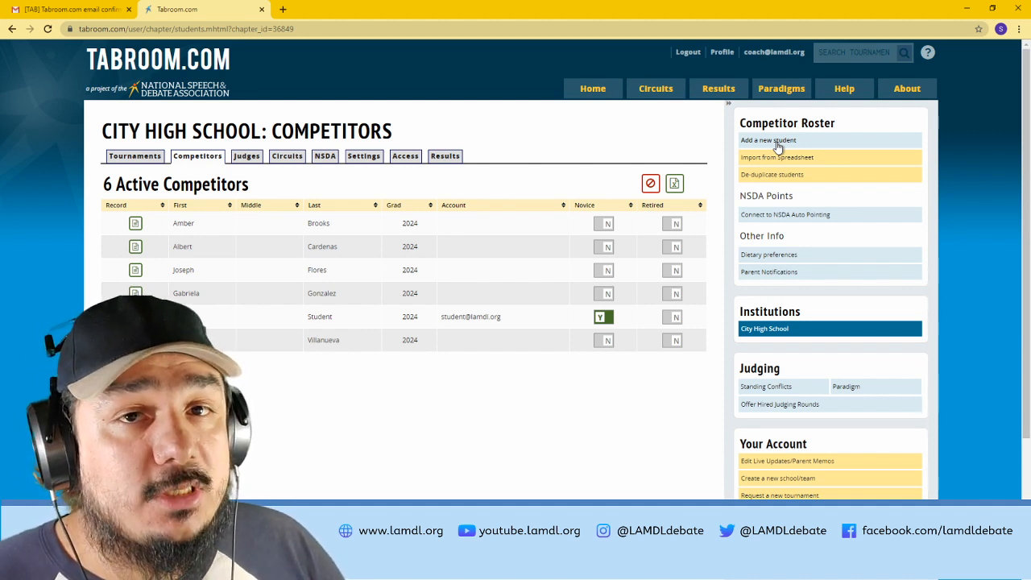
pyautogui.moveTo(870, 158)
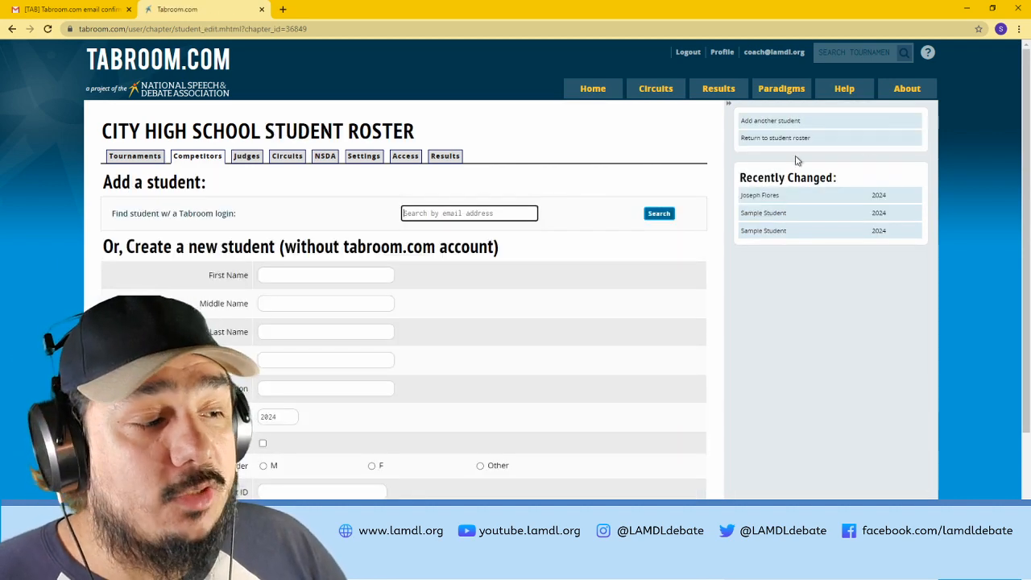
# Save a student named Student Sample without a Tabroom account and start another
pyautogui.click(326, 274)
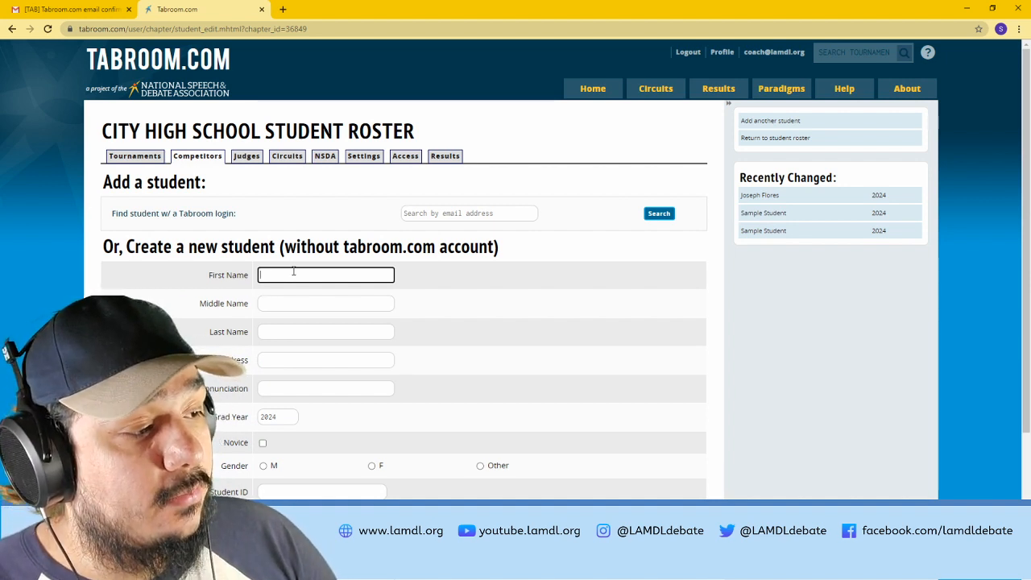
pyautogui.write('Student')
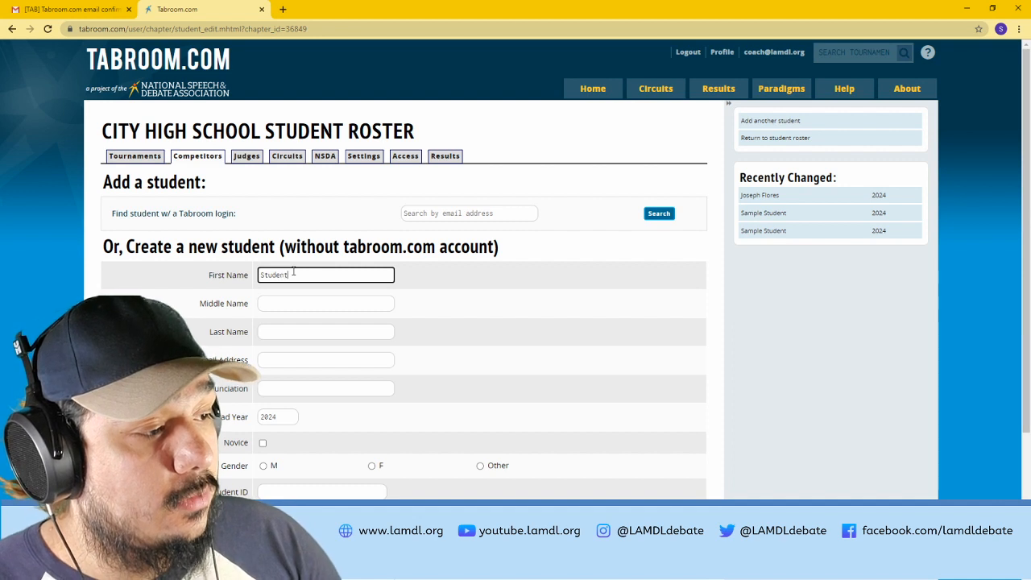
pyautogui.click(326, 332)
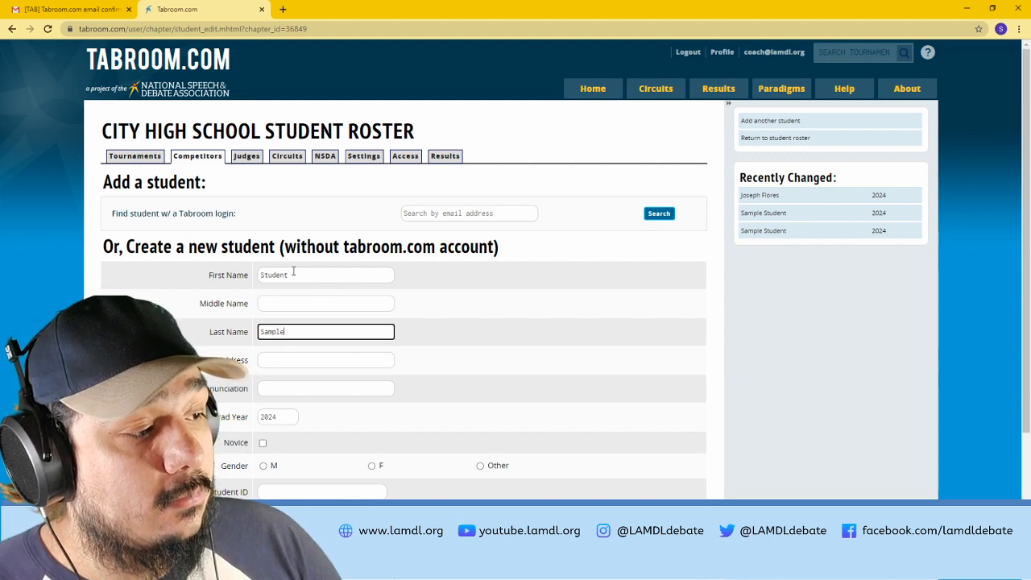
pyautogui.scroll(-3)
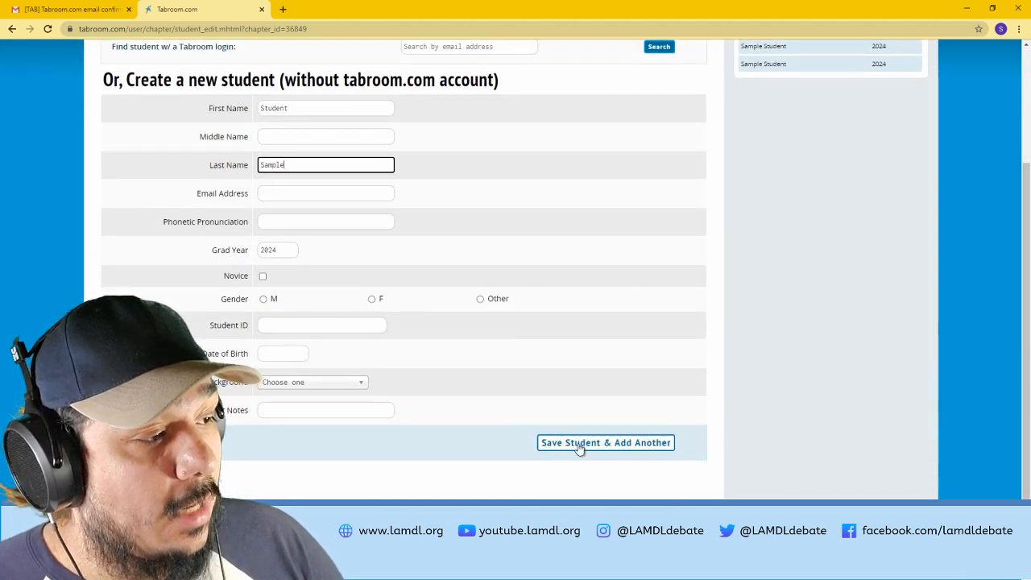
pyautogui.click(606, 441)
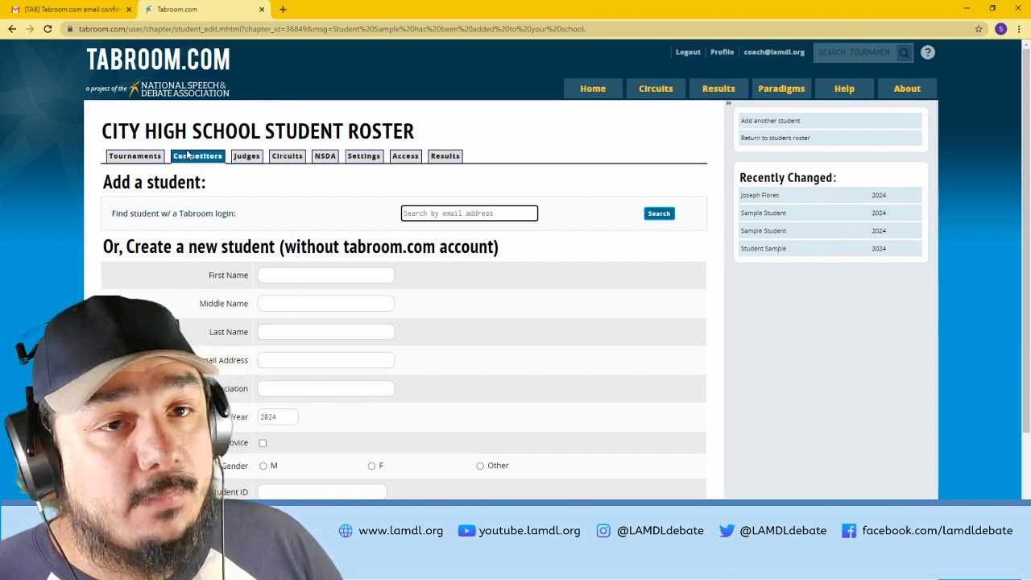
# Review the seven-competitor roster and check Student Sample's record
pyautogui.click(196, 155)
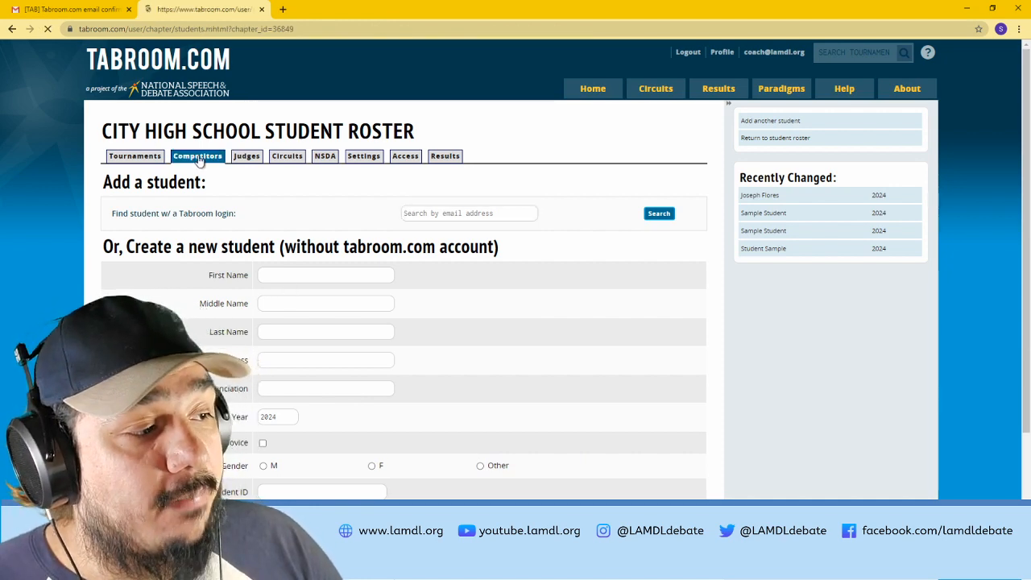
pyautogui.click(196, 155)
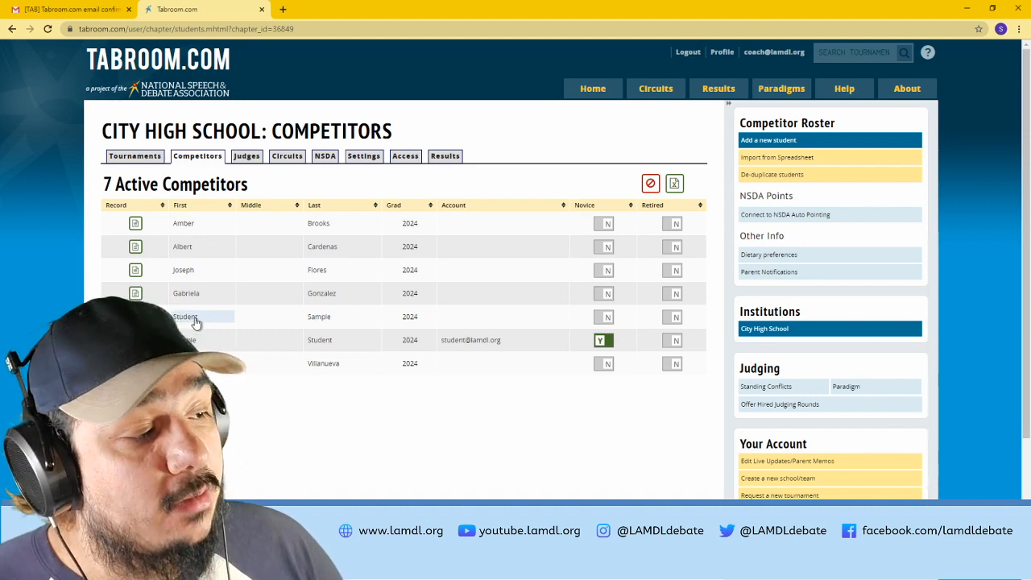
pyautogui.click(186, 315)
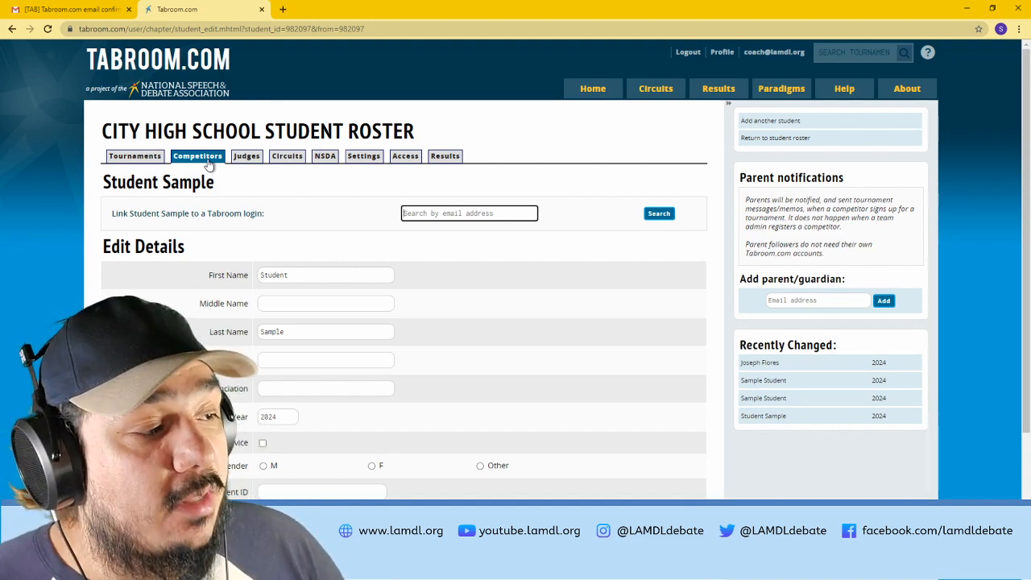
pyautogui.click(196, 154)
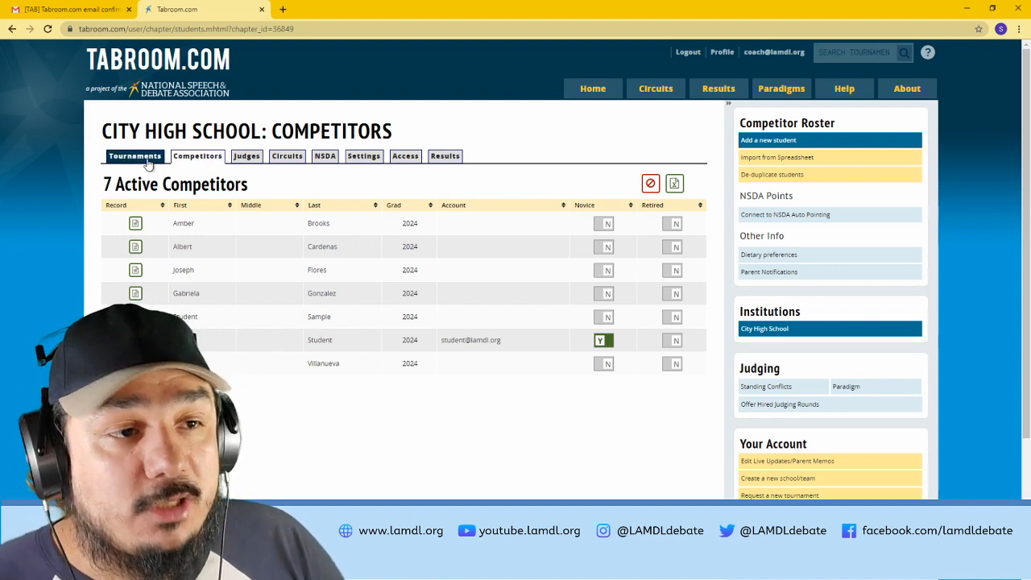
pyautogui.click(135, 154)
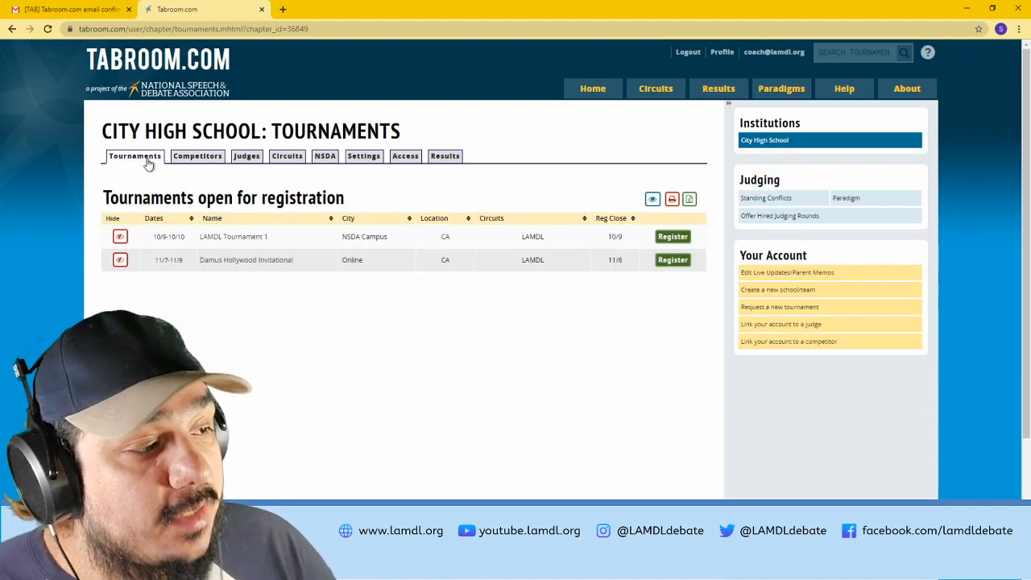
pyautogui.moveTo(373, 258)
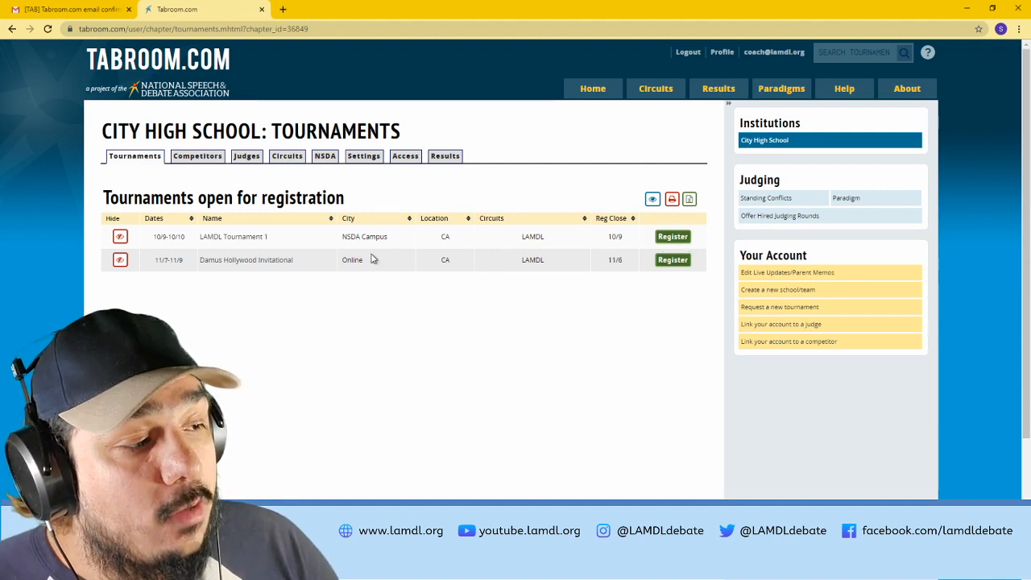
pyautogui.moveTo(380, 293)
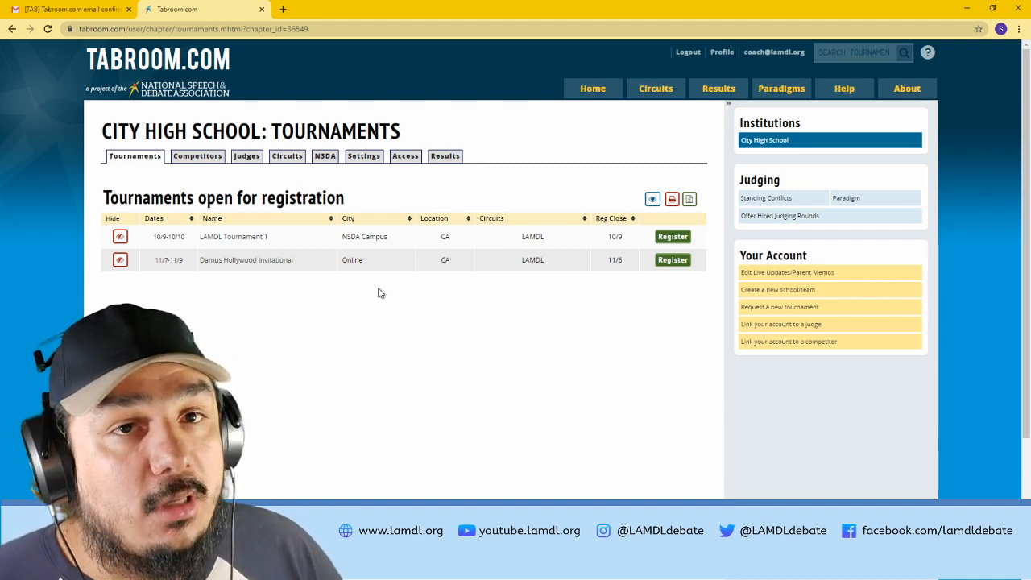
pyautogui.moveTo(382, 410)
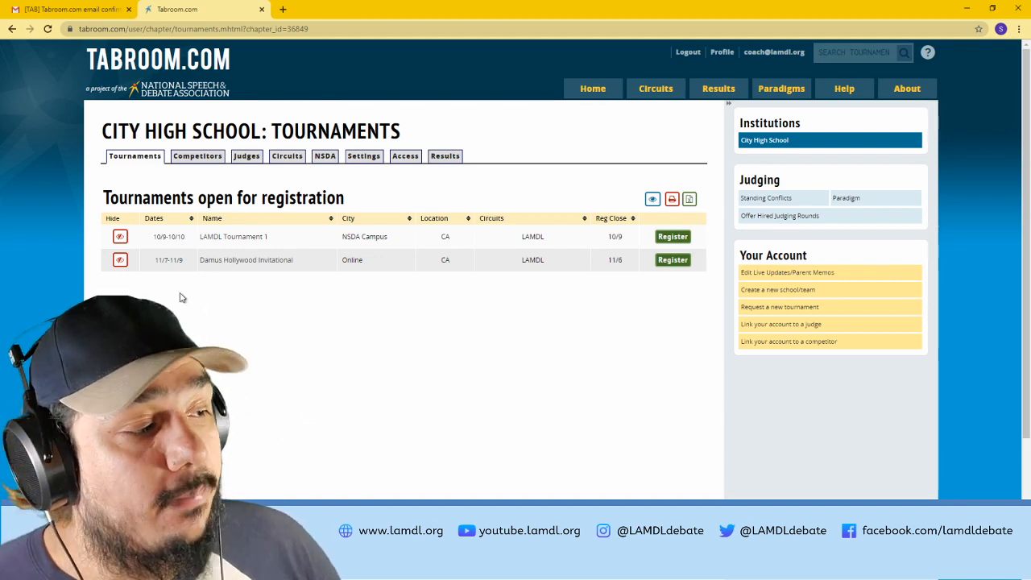
pyautogui.moveTo(513, 232)
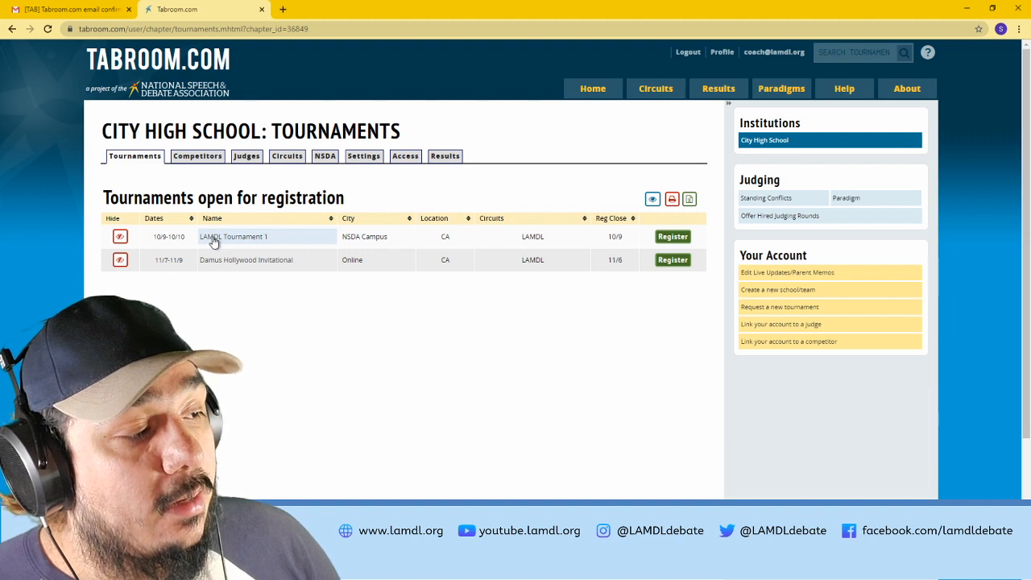
pyautogui.moveTo(282, 242)
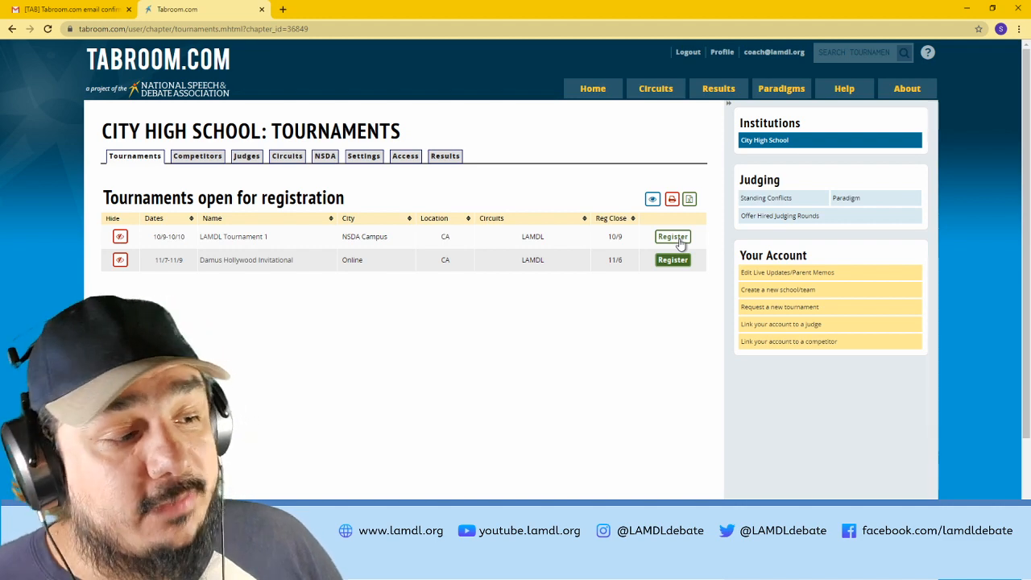
# Register for LAMDL Tournament 1 and accept the paperwork disclaimer
pyautogui.click(673, 235)
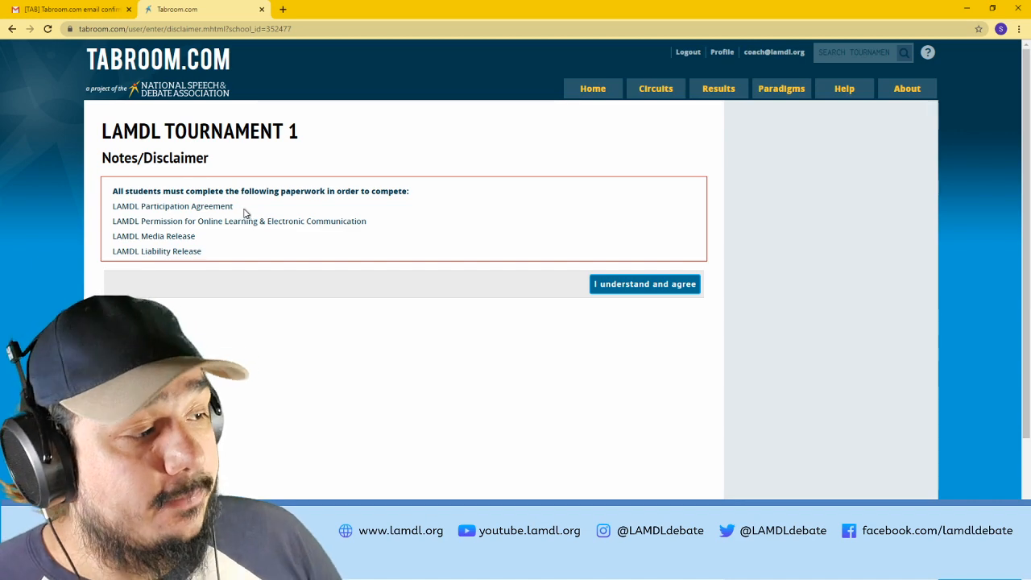
pyautogui.click(645, 284)
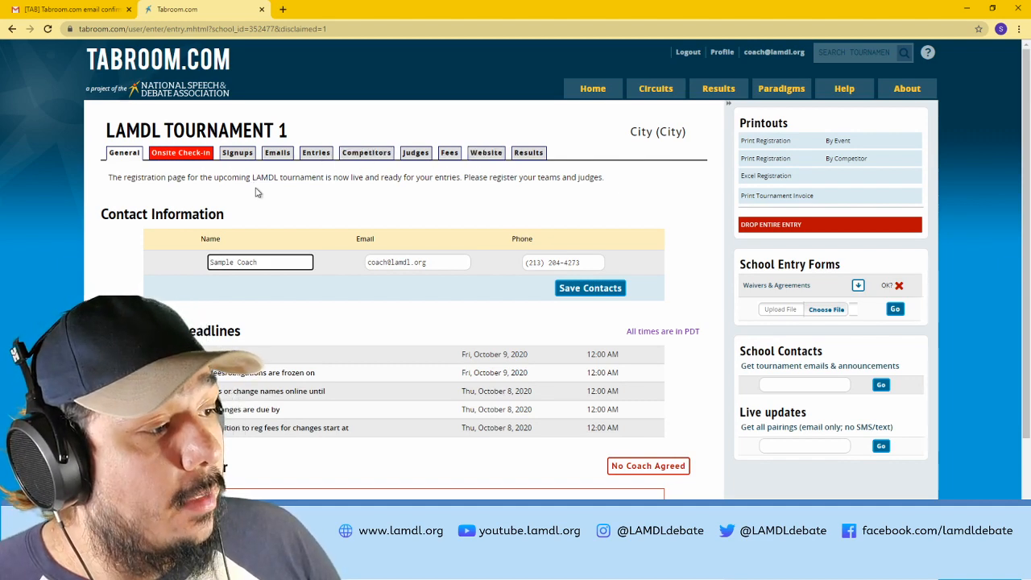
pyautogui.moveTo(366, 152)
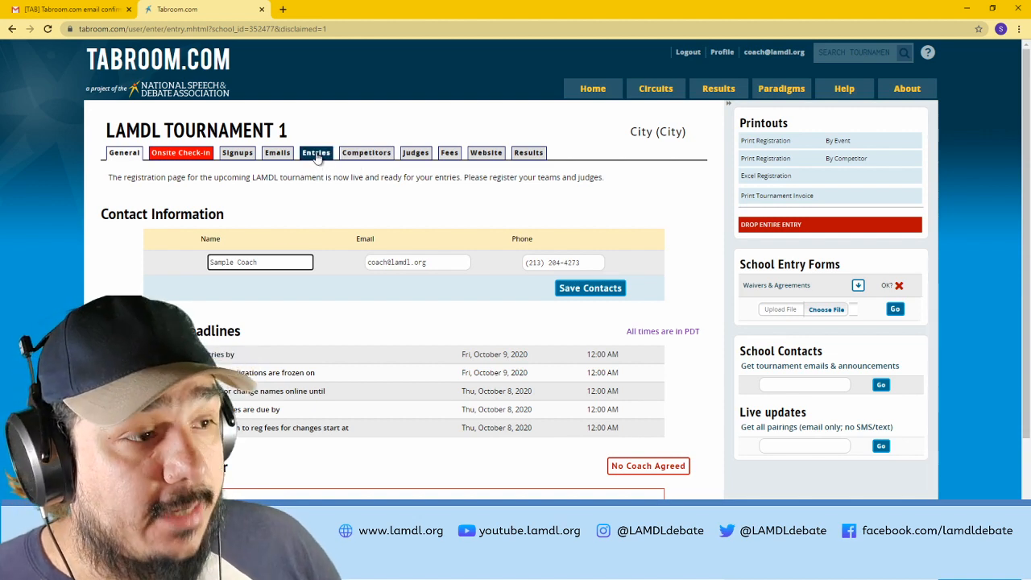
# On the Entries page choose Novice CX as the event to enter
pyautogui.click(316, 153)
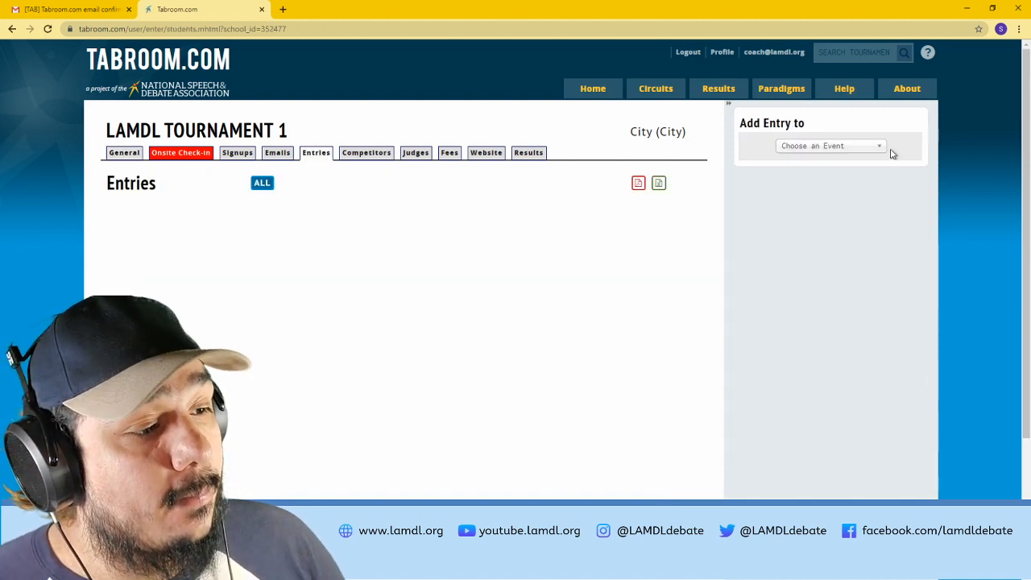
pyautogui.moveTo(830, 145)
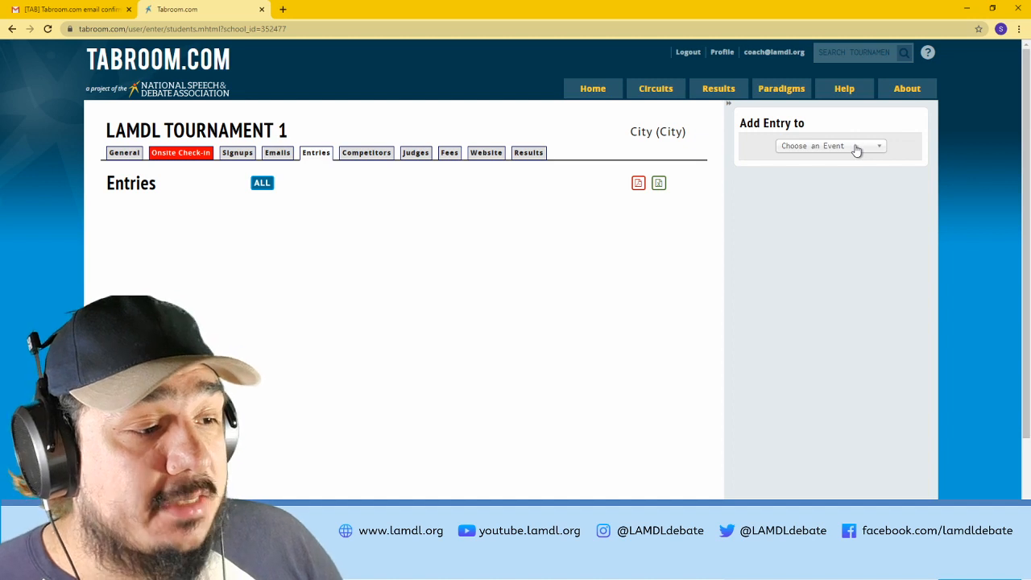
pyautogui.click(830, 145)
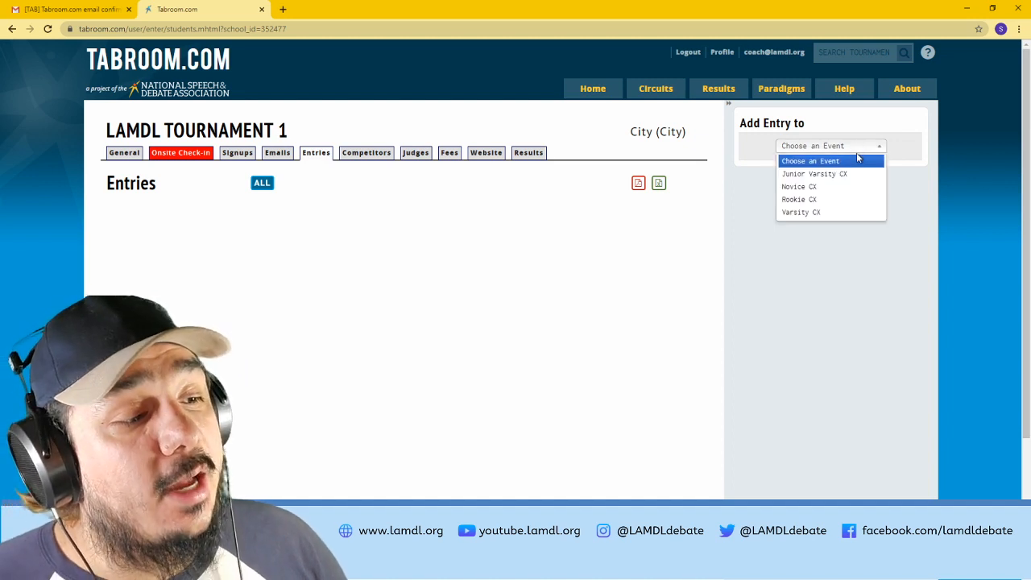
pyautogui.moveTo(857, 187)
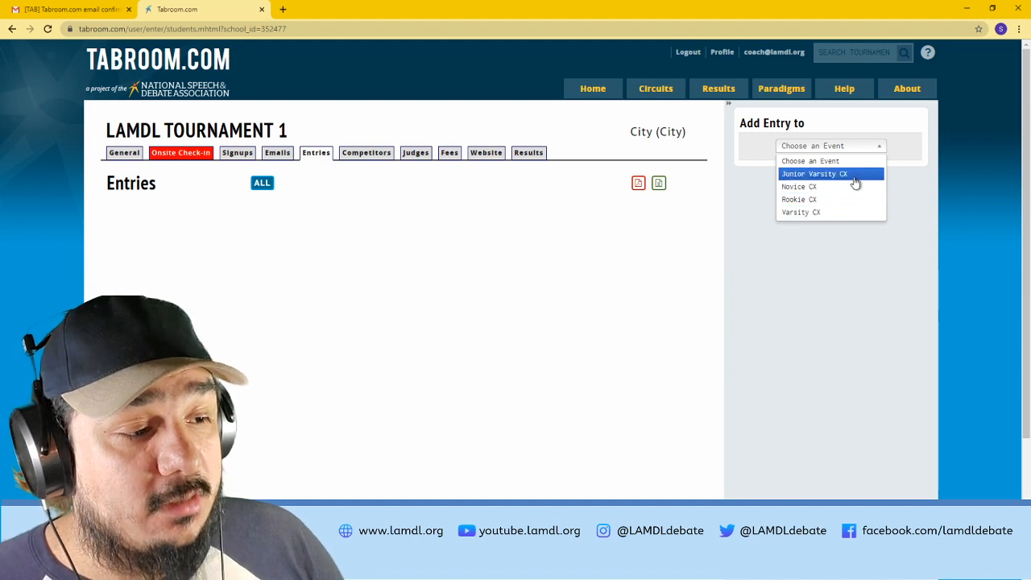
pyautogui.moveTo(829, 187)
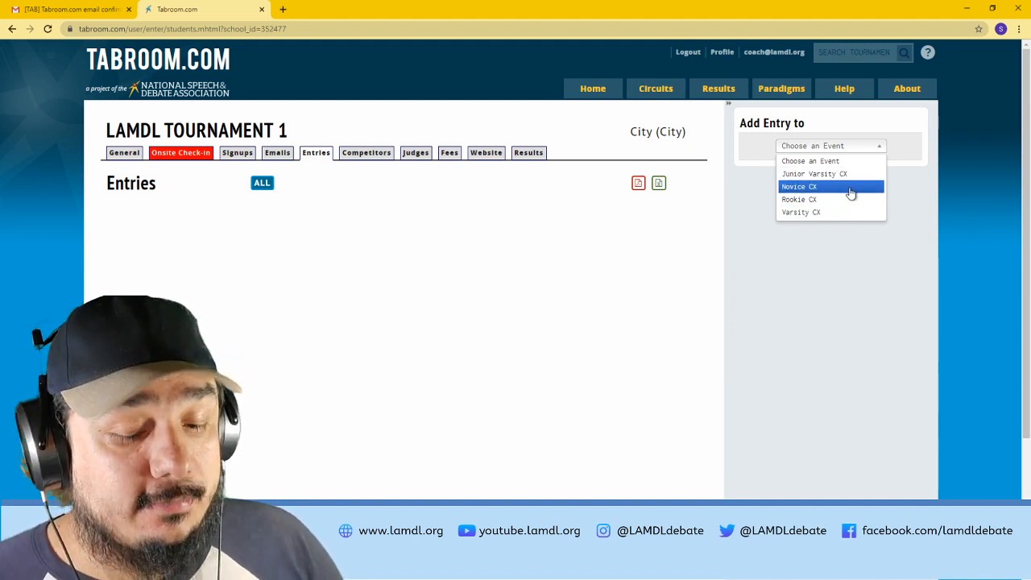
pyautogui.click(799, 187)
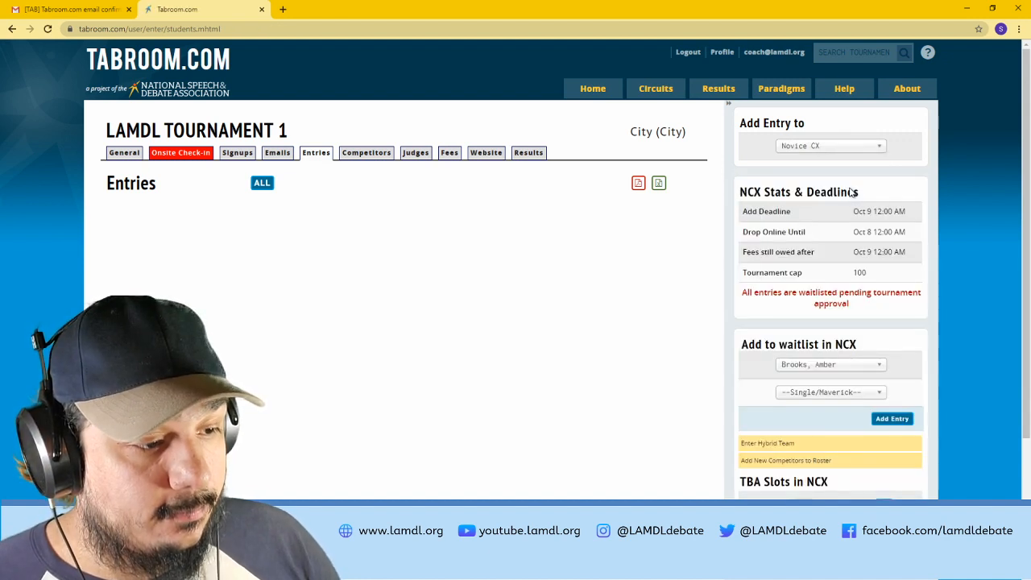
pyautogui.moveTo(819, 357)
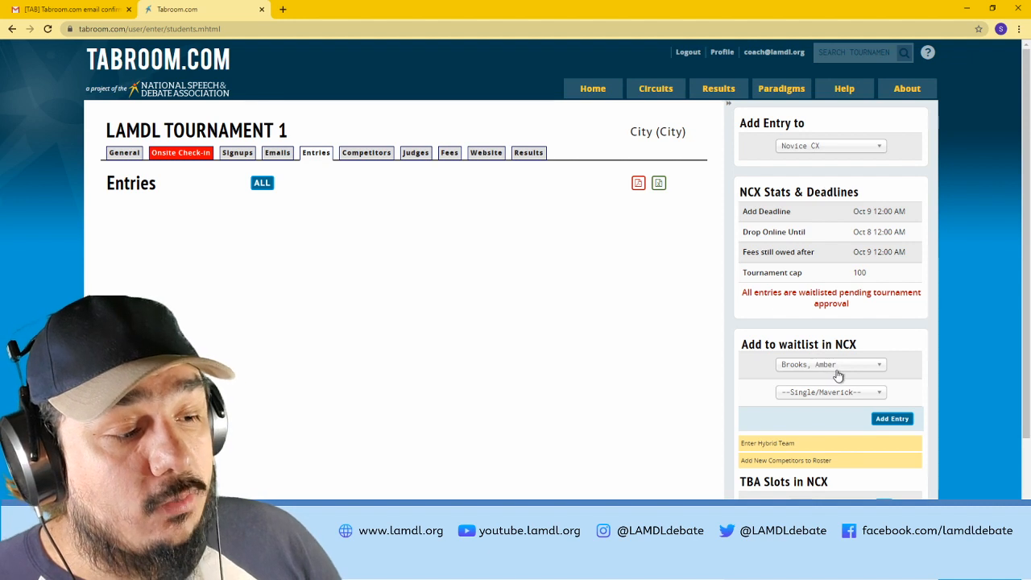
pyautogui.moveTo(844, 403)
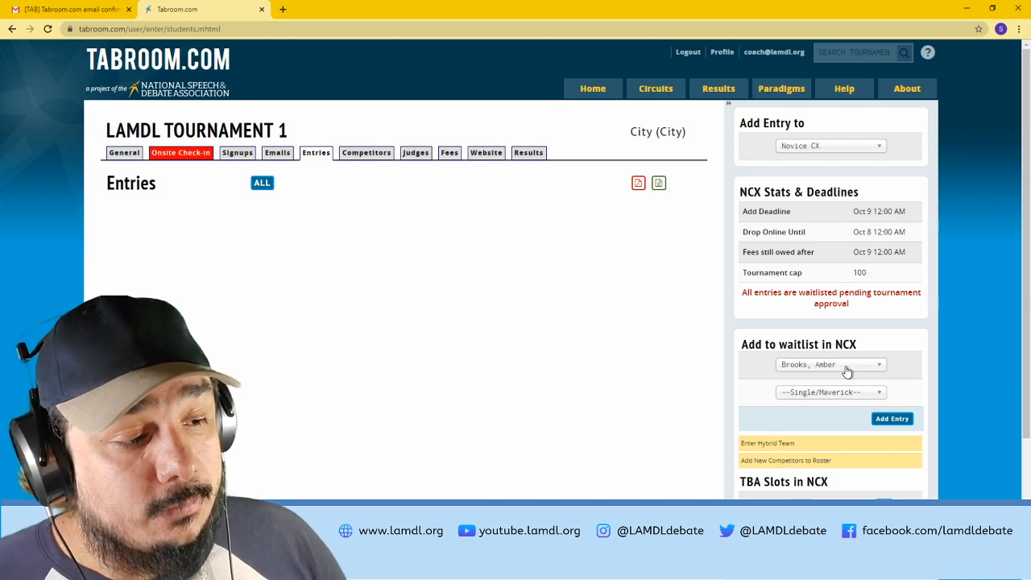
pyautogui.click(830, 364)
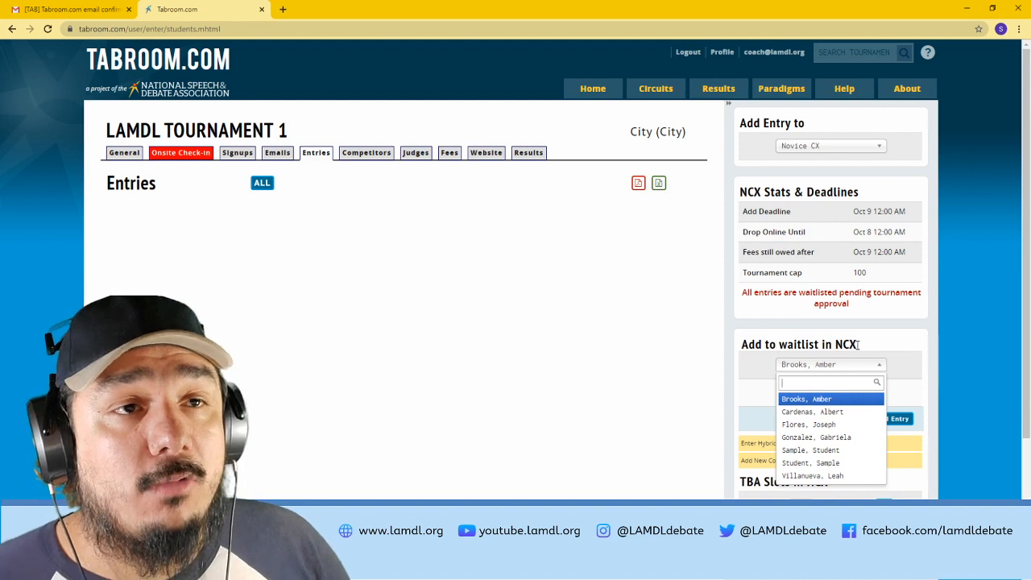
pyautogui.moveTo(845, 371)
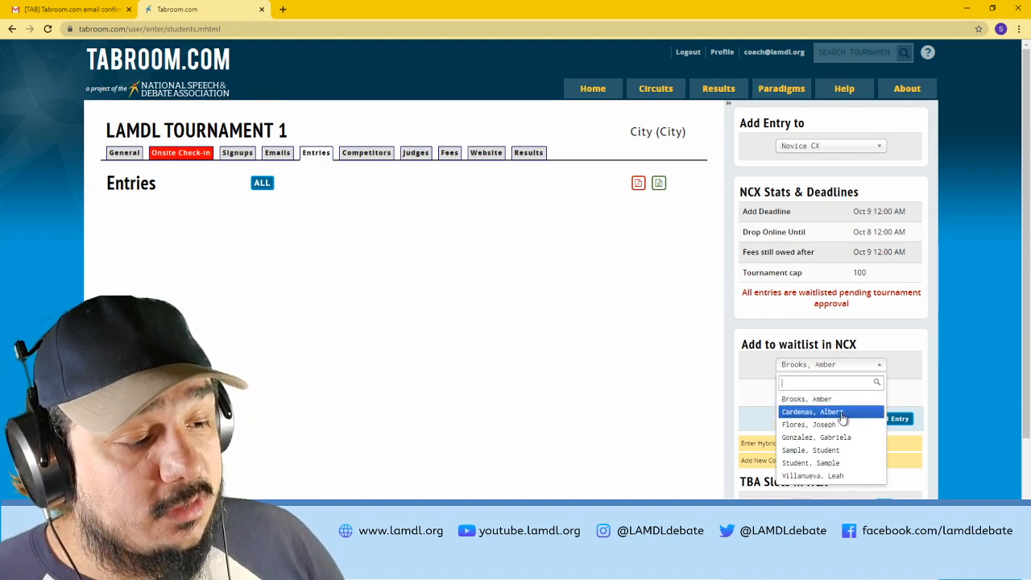
pyautogui.moveTo(832, 463)
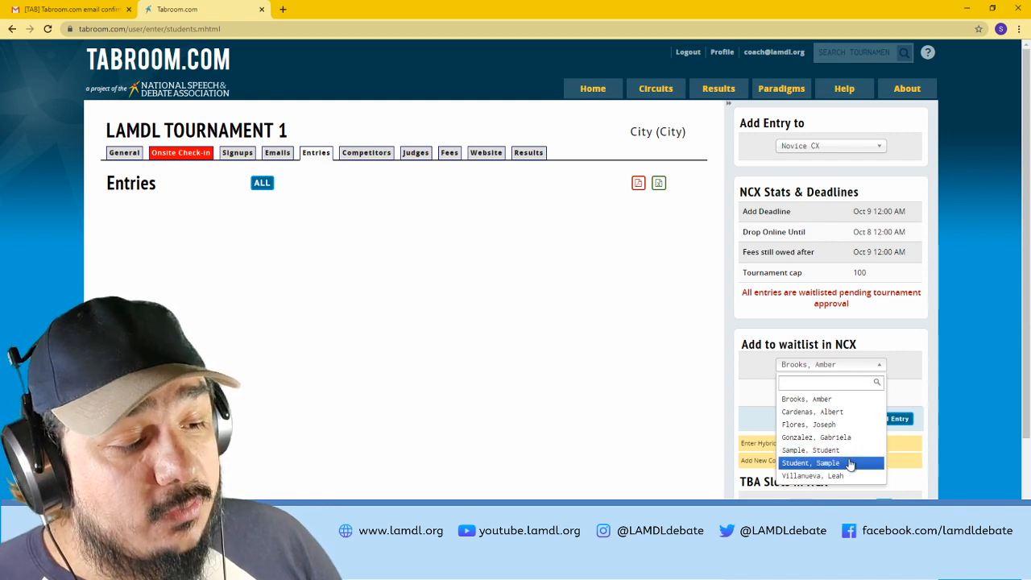
pyautogui.click(810, 462)
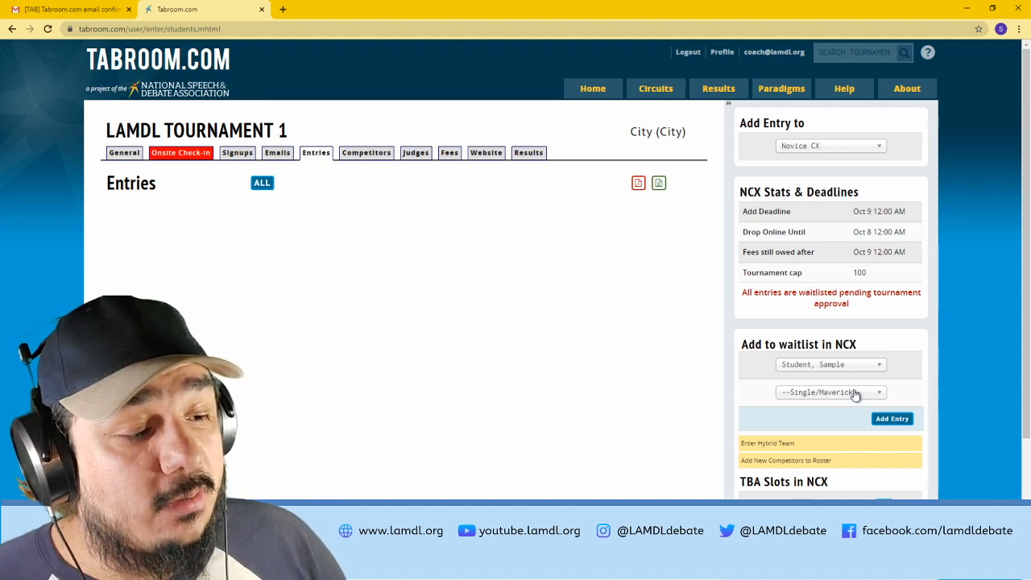
pyautogui.click(829, 393)
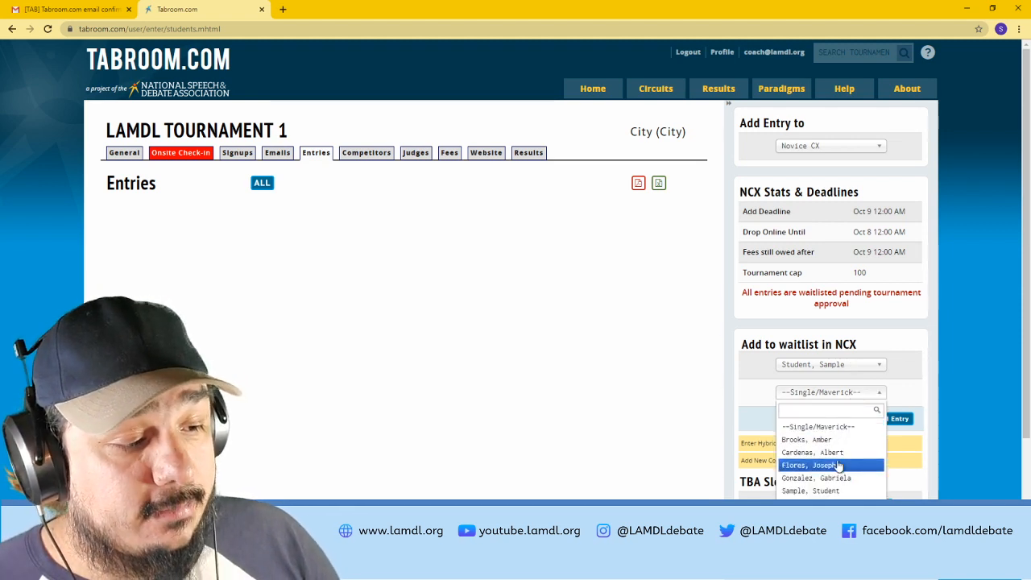
pyautogui.click(814, 464)
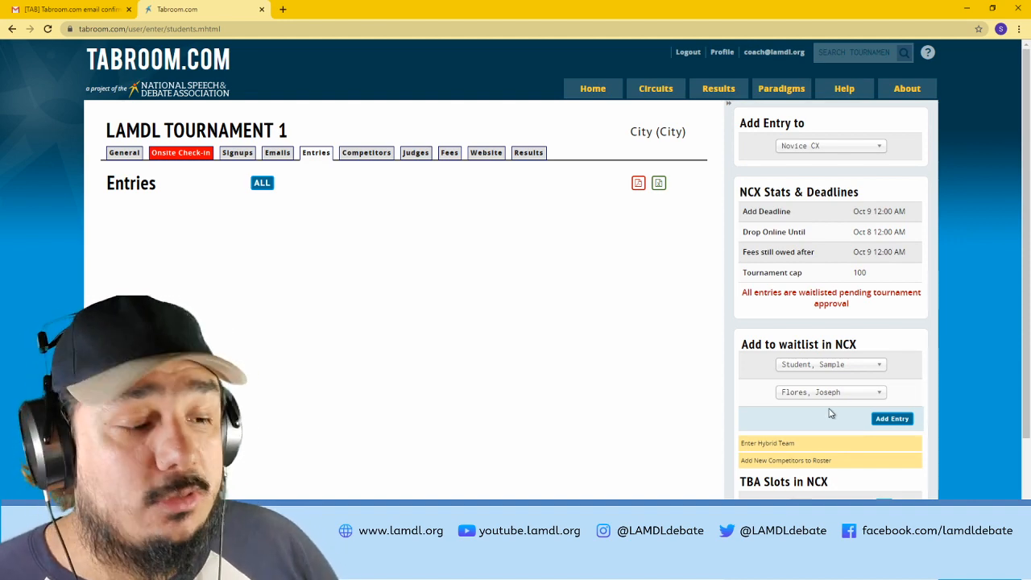
pyautogui.click(830, 393)
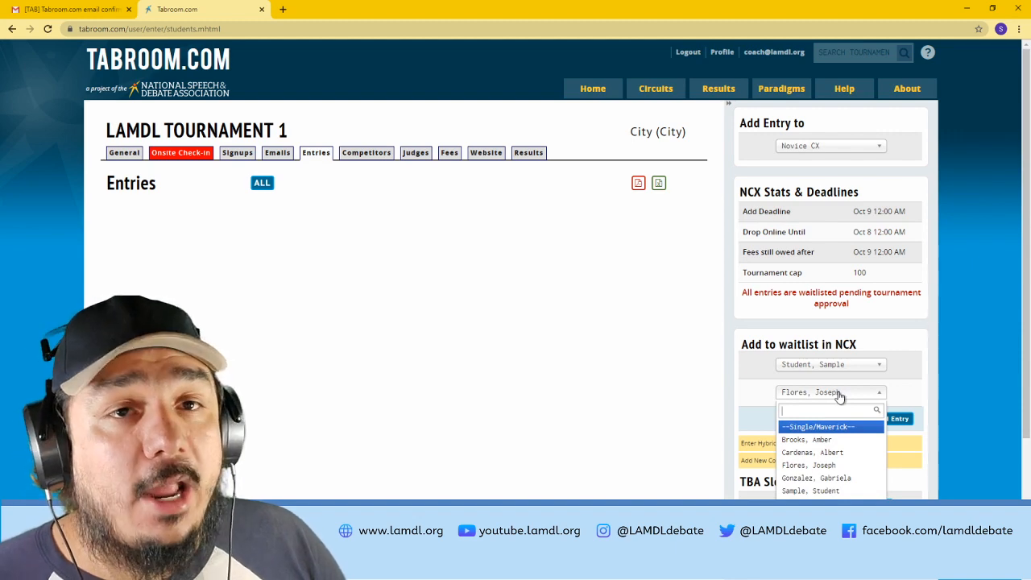
pyautogui.moveTo(864, 439)
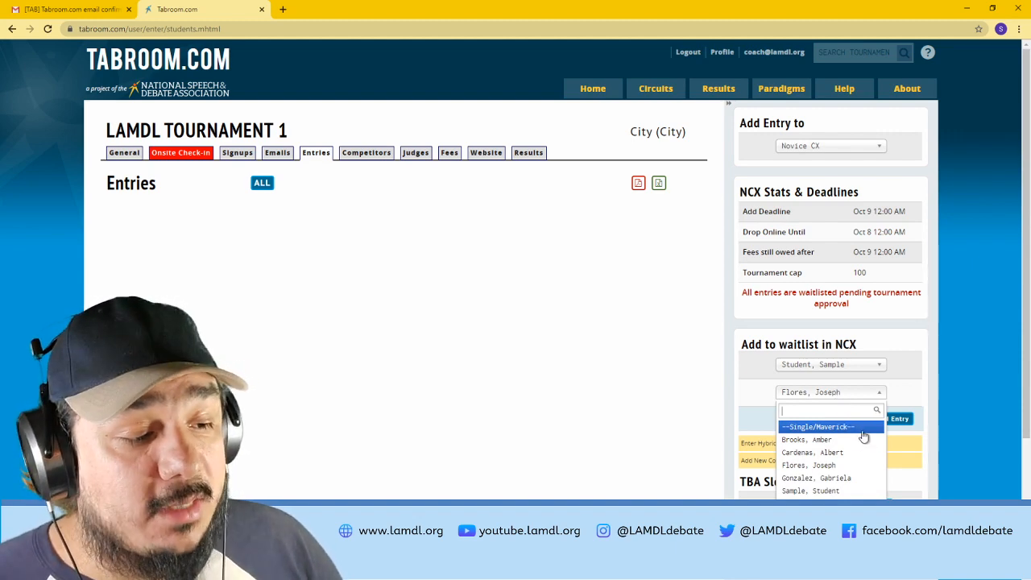
pyautogui.click(819, 425)
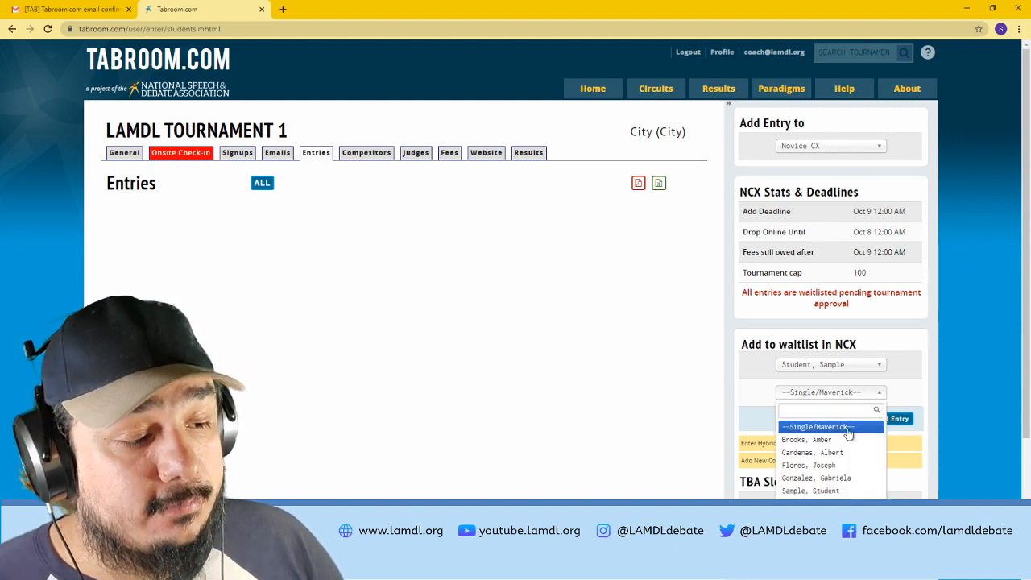
pyautogui.click(809, 464)
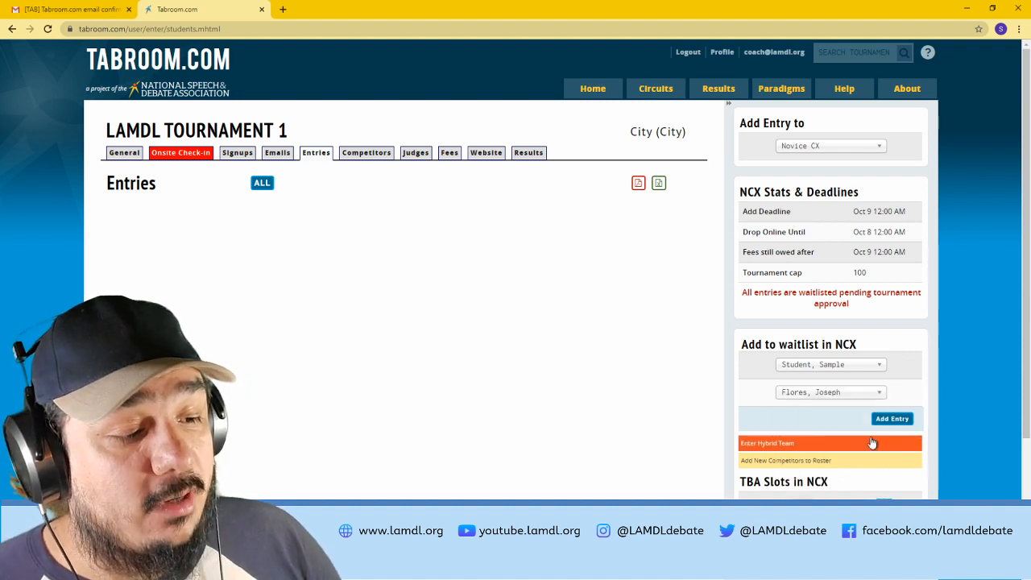
pyautogui.click(892, 419)
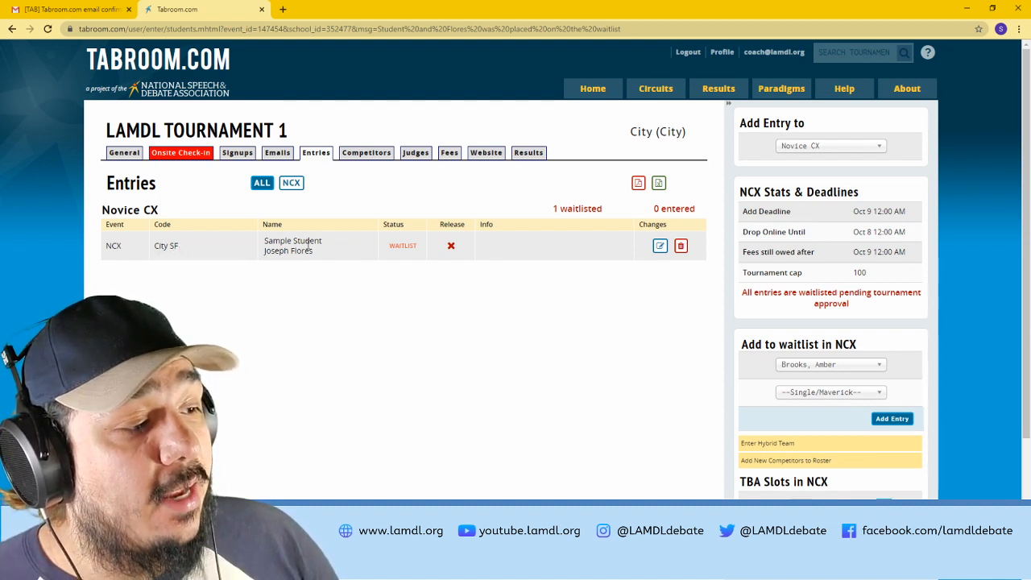
pyautogui.moveTo(361, 322)
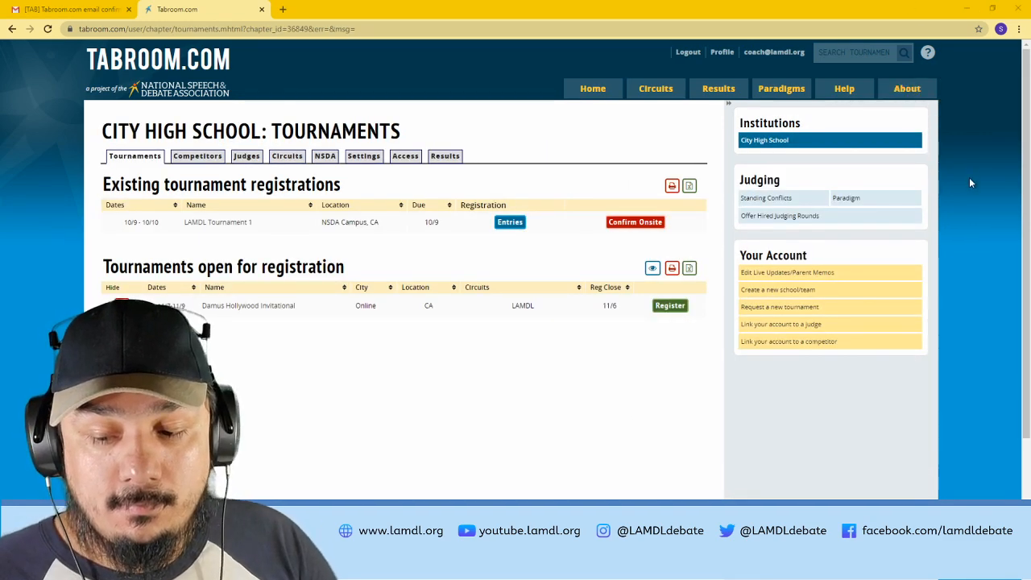
pyautogui.moveTo(773, 51)
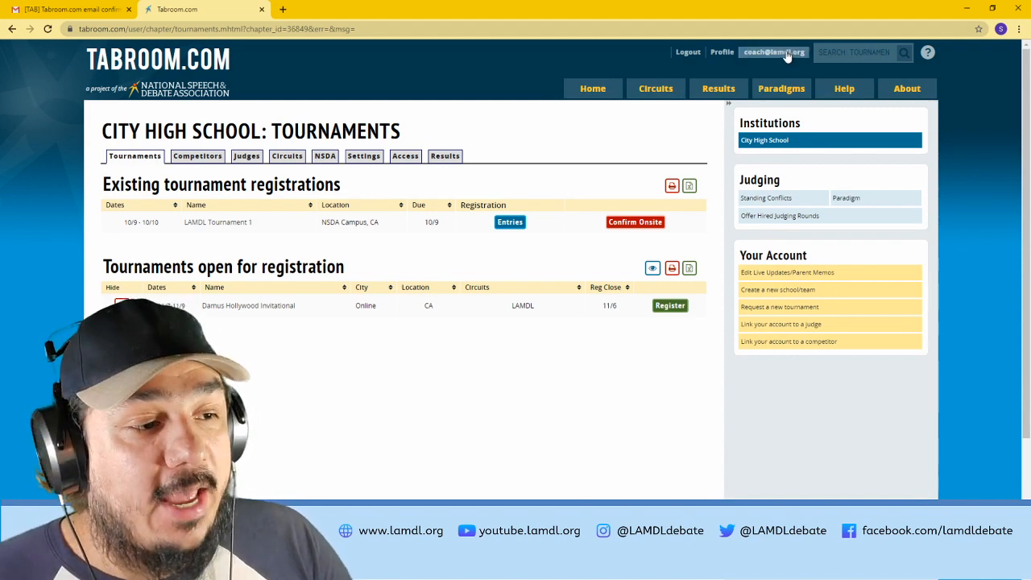
# Show City High School's judge roster listing the one active judge, Test Judge
pyautogui.click(774, 52)
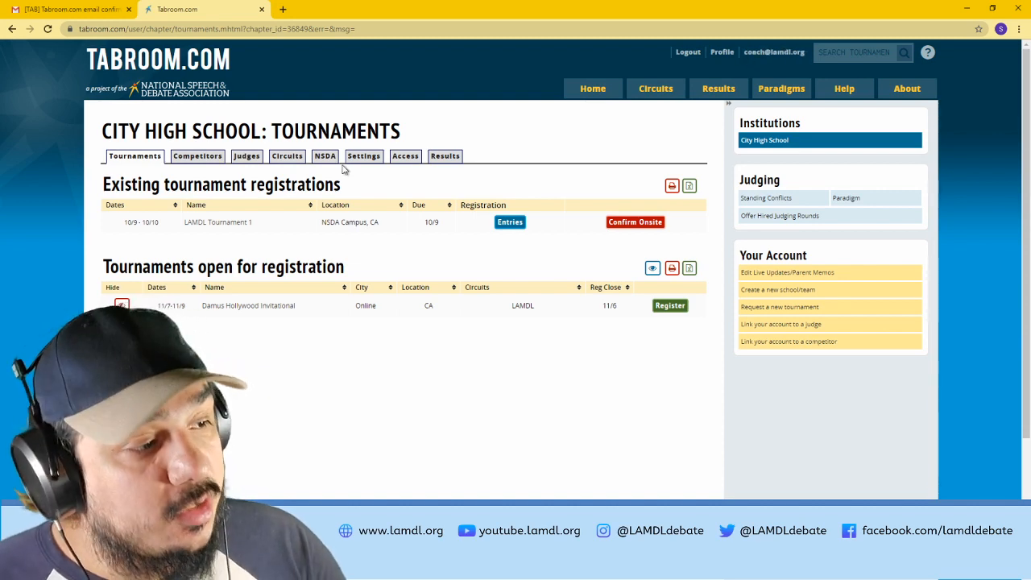
pyautogui.moveTo(767, 44)
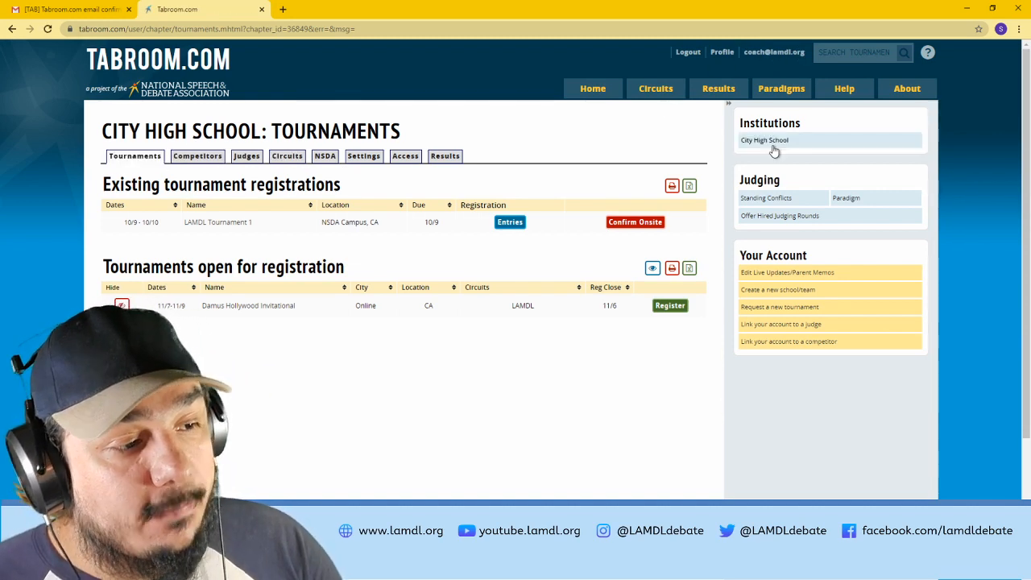
pyautogui.moveTo(777, 145)
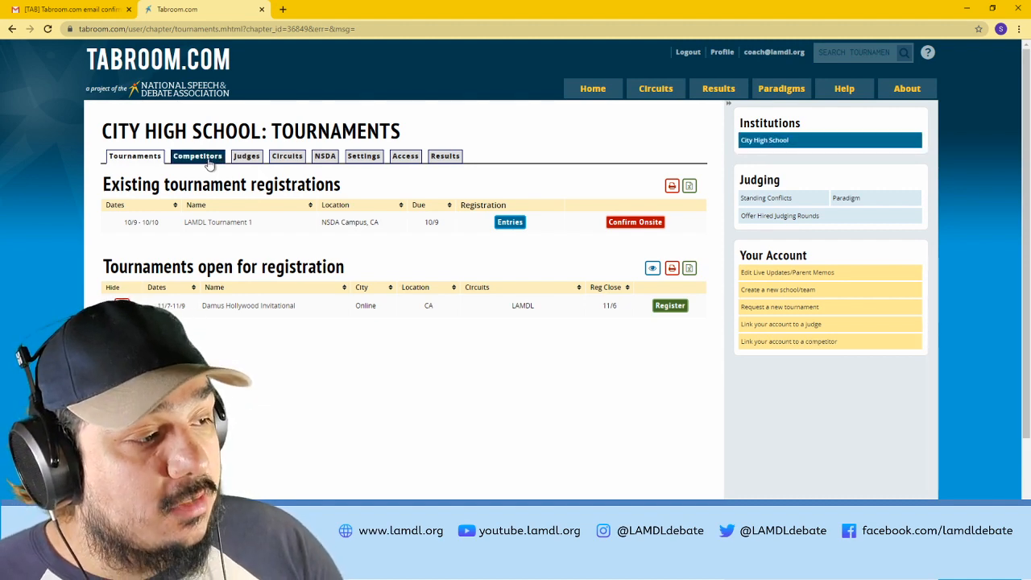
pyautogui.moveTo(247, 154)
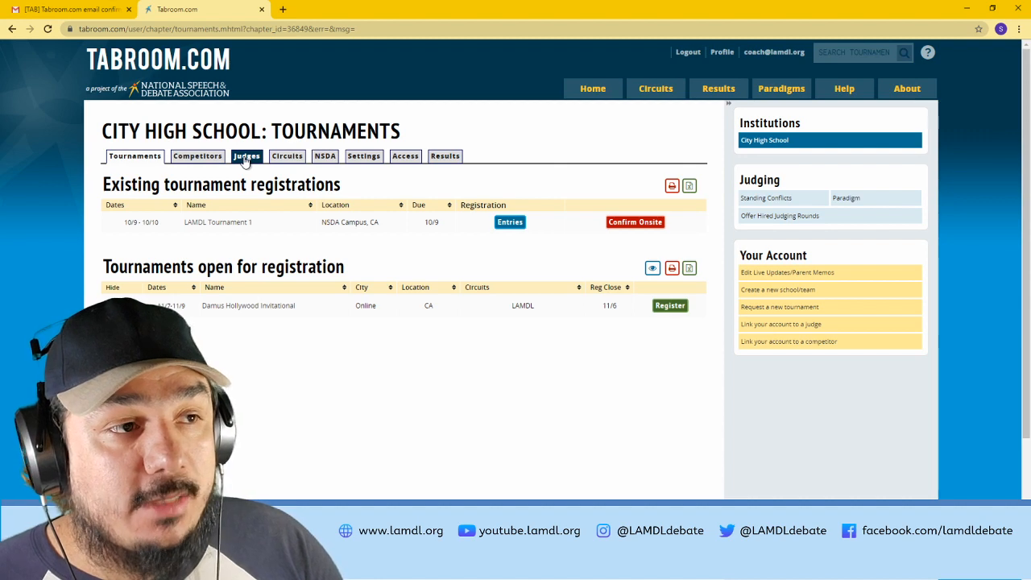
pyautogui.click(246, 154)
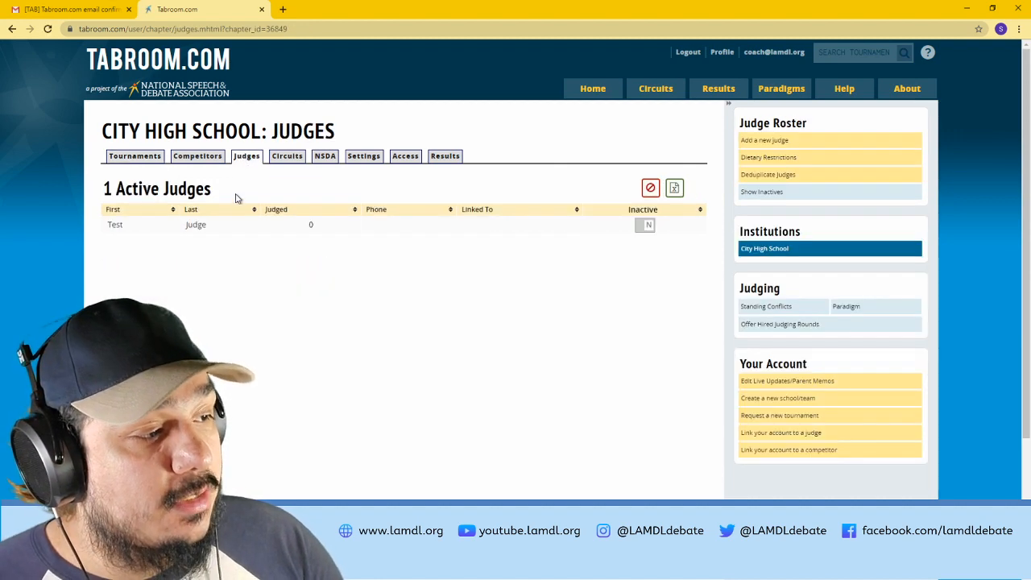
pyautogui.moveTo(802, 139)
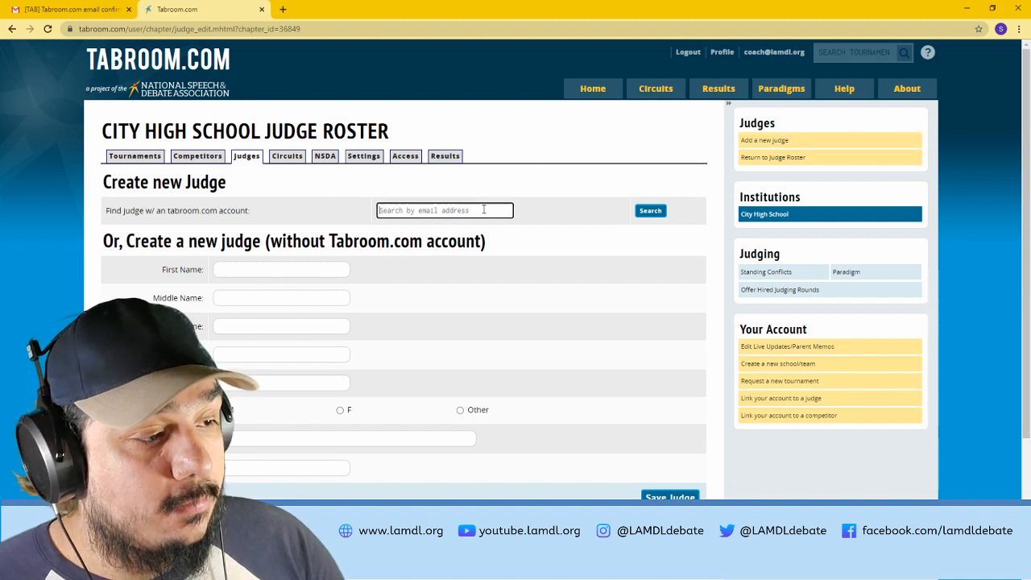
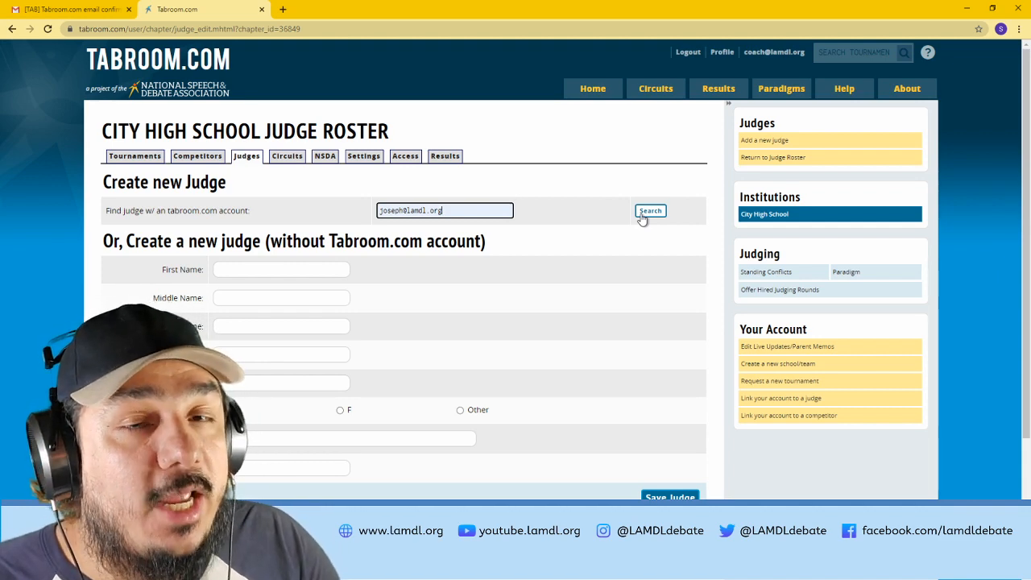
pyautogui.click(651, 210)
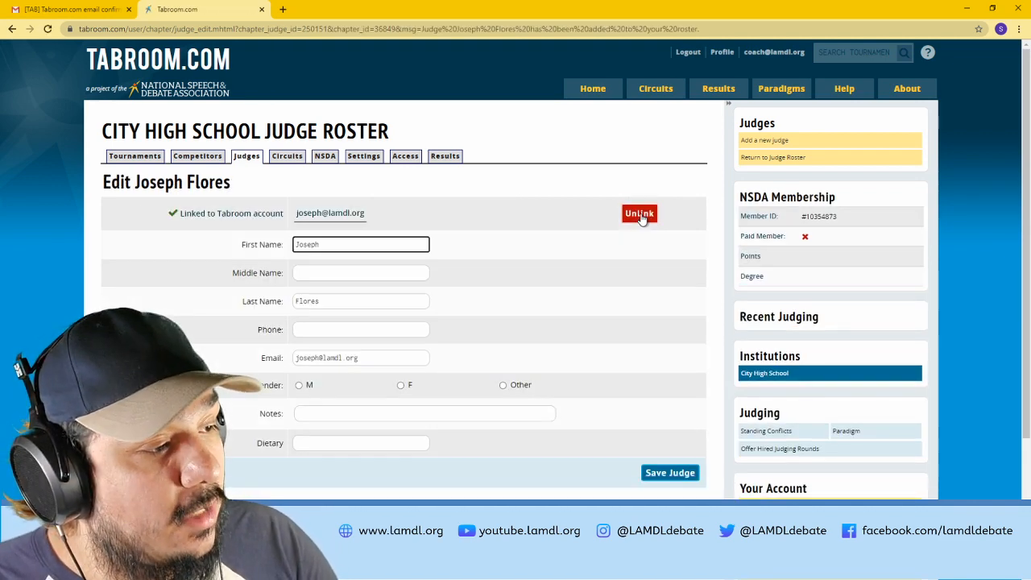
pyautogui.moveTo(367, 218)
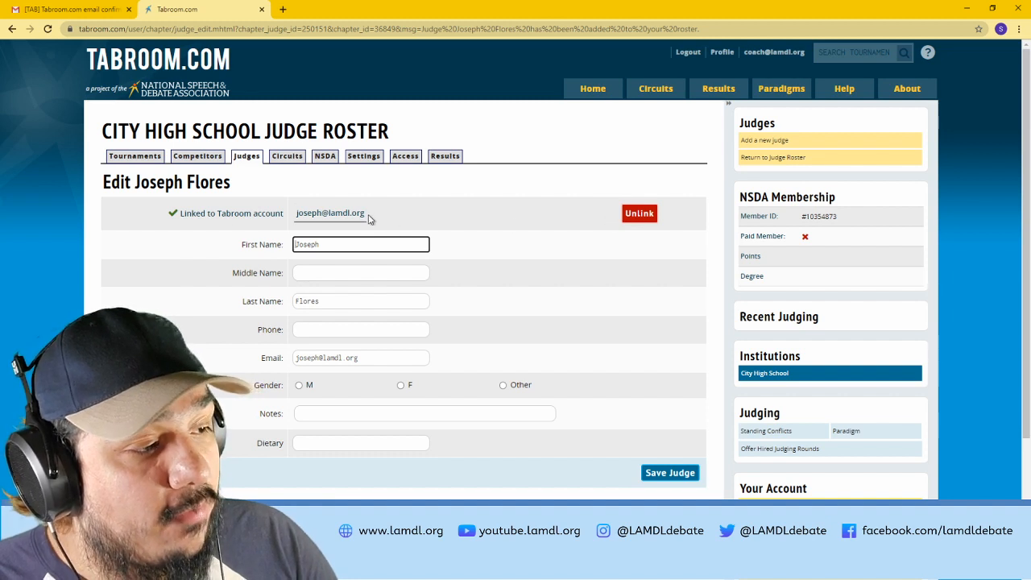
pyautogui.click(670, 473)
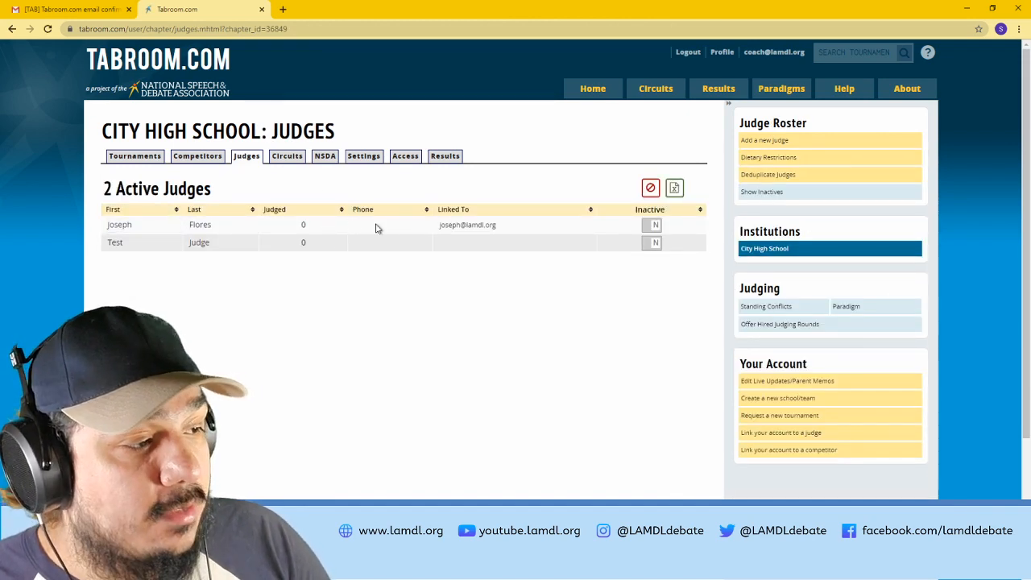
pyautogui.moveTo(396, 232)
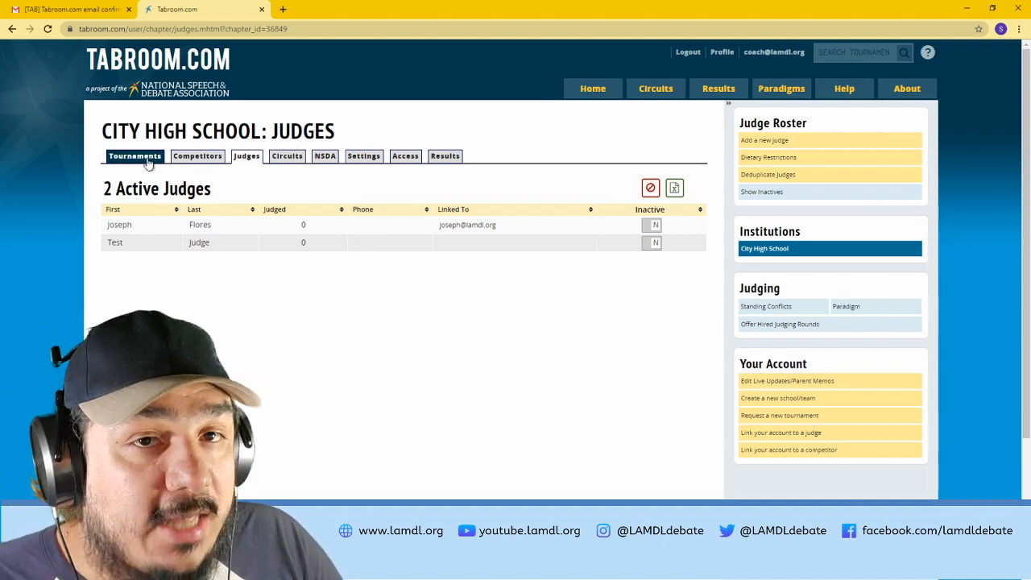
# Reach LAMDL Tournament 1's judge entry page and choose the Novice CX Judge category
pyautogui.click(135, 155)
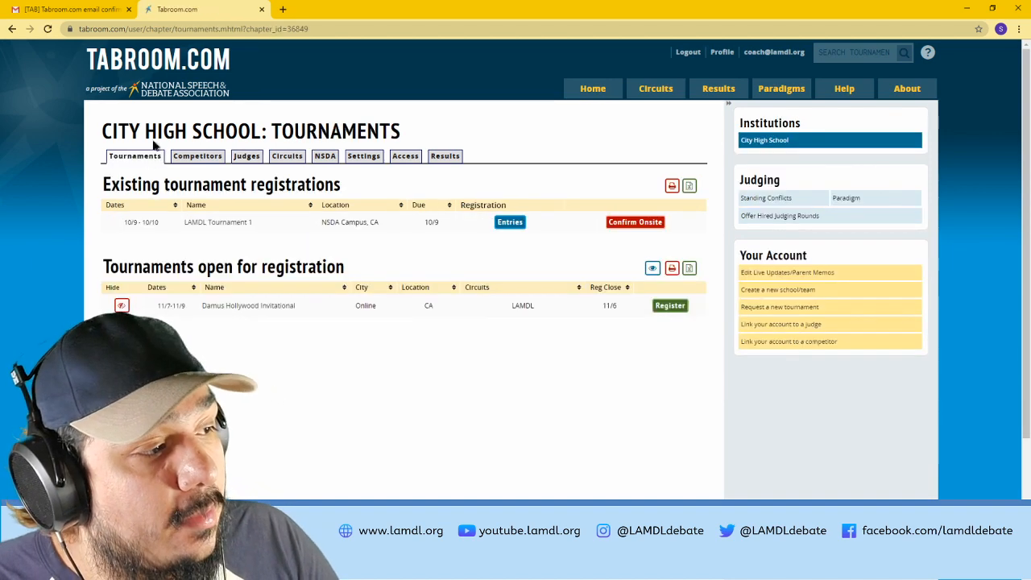
pyautogui.moveTo(461, 241)
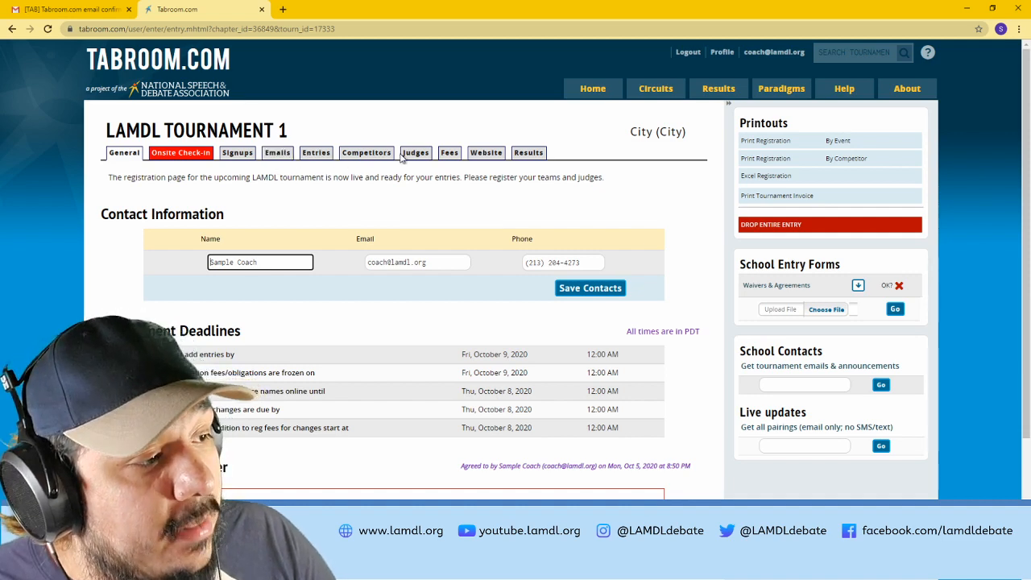
pyautogui.click(415, 152)
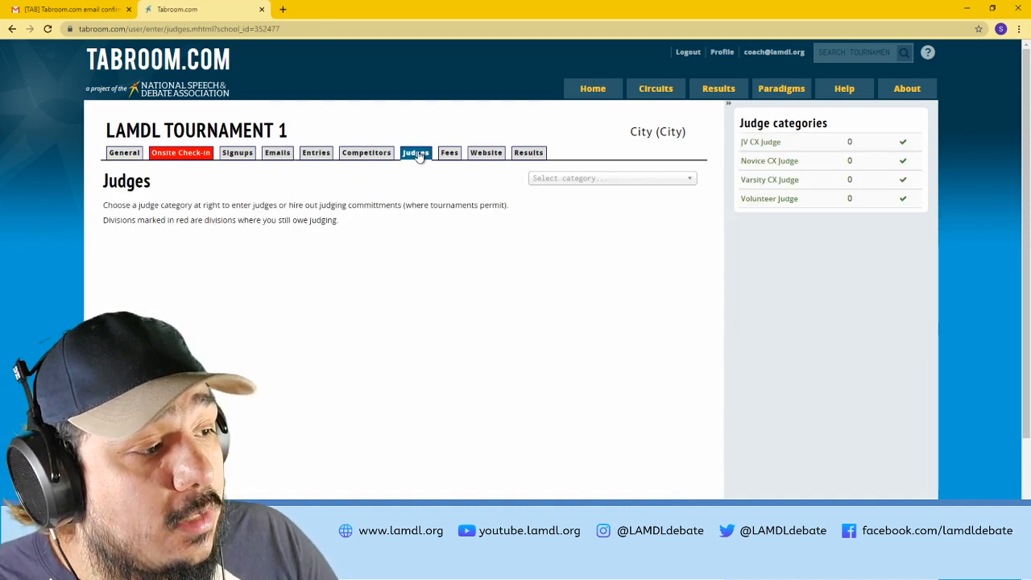
pyautogui.click(610, 177)
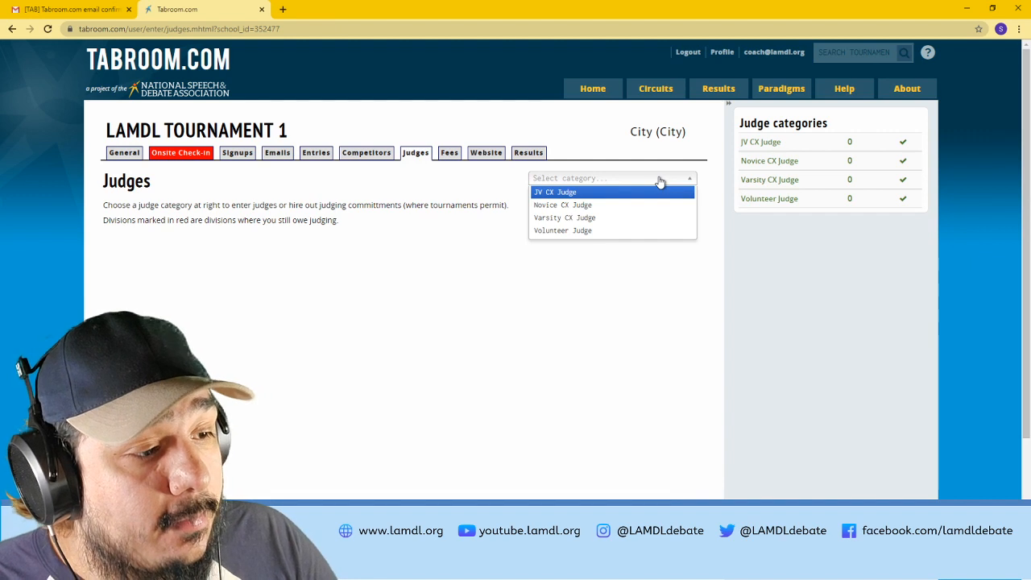
pyautogui.moveTo(654, 182)
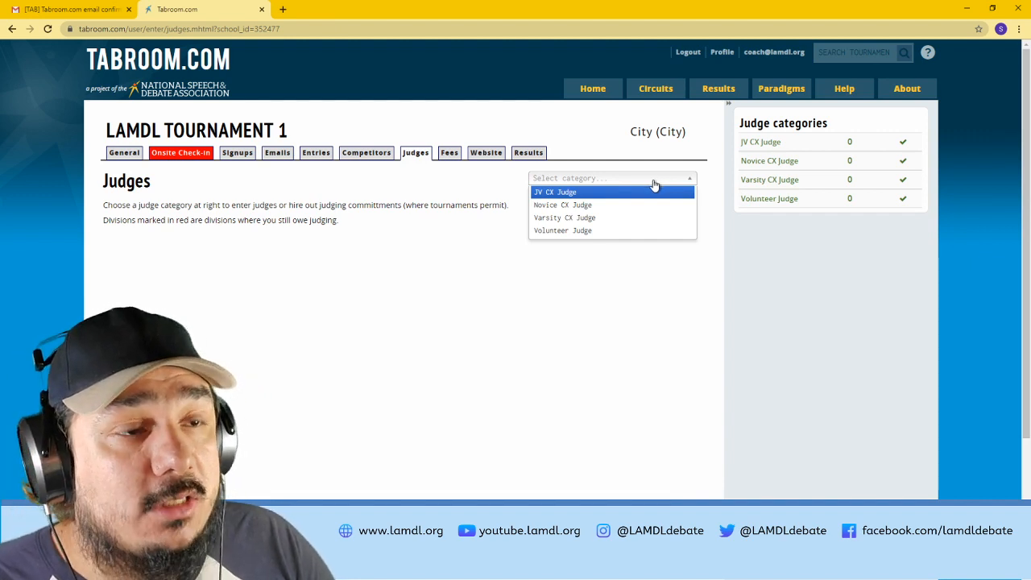
pyautogui.moveTo(612, 204)
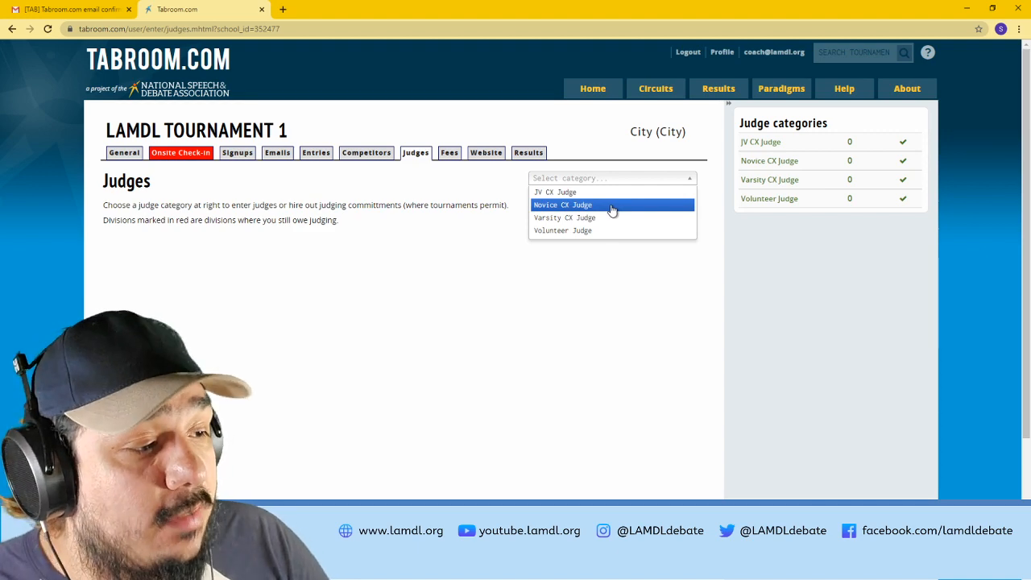
pyautogui.moveTo(612, 207)
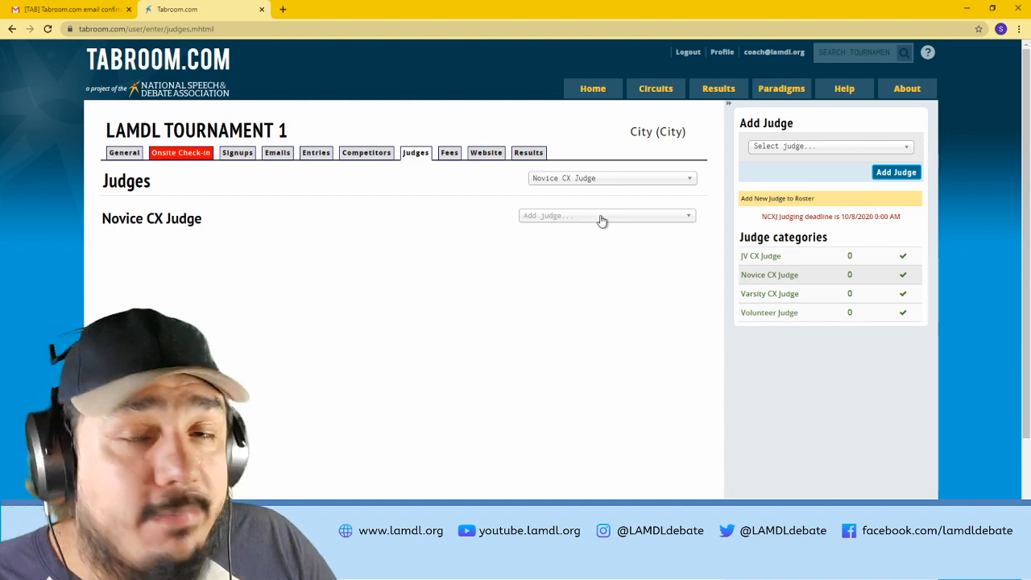
pyautogui.click(604, 216)
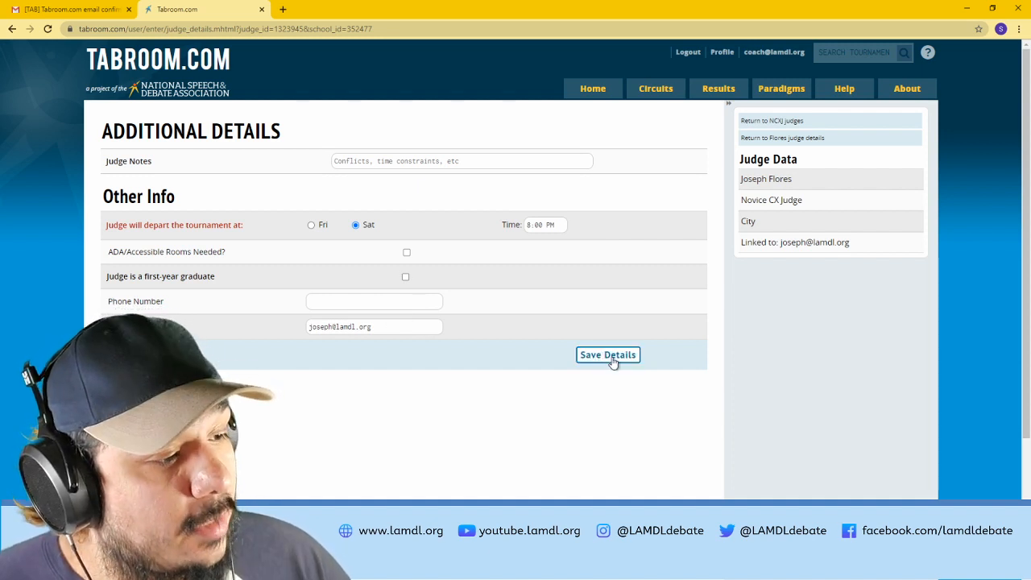
pyautogui.click(607, 354)
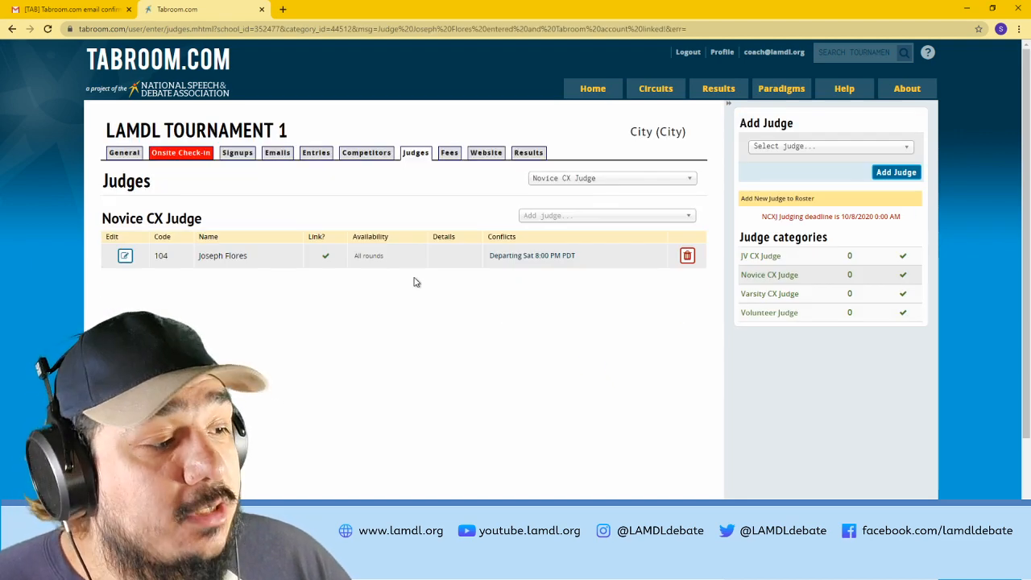
pyautogui.moveTo(383, 261)
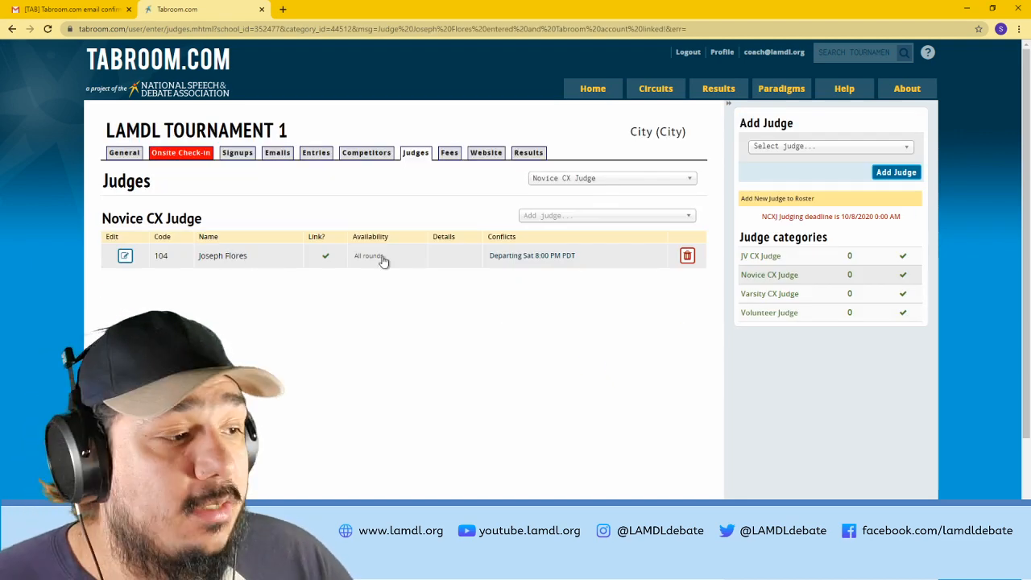